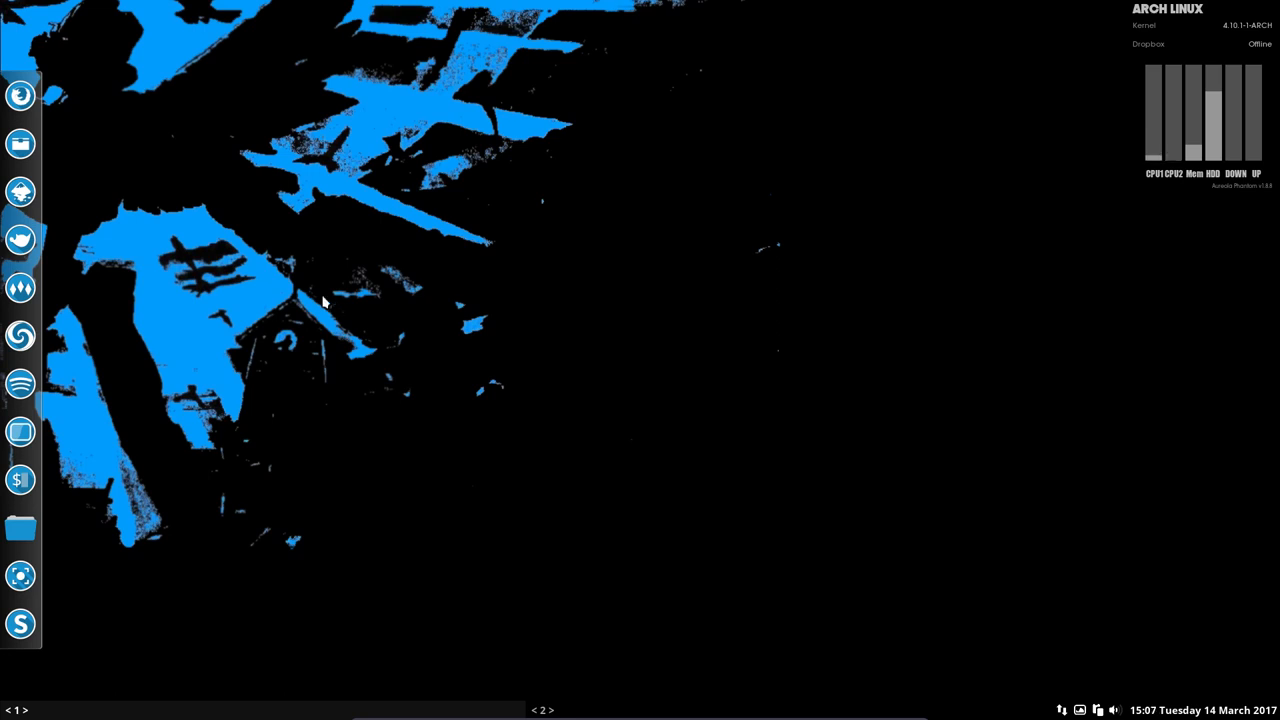
- Browse into DATA/archlabs/installation and open install-grub-customizer-v1.sh in Sublime Text
click(20, 144)
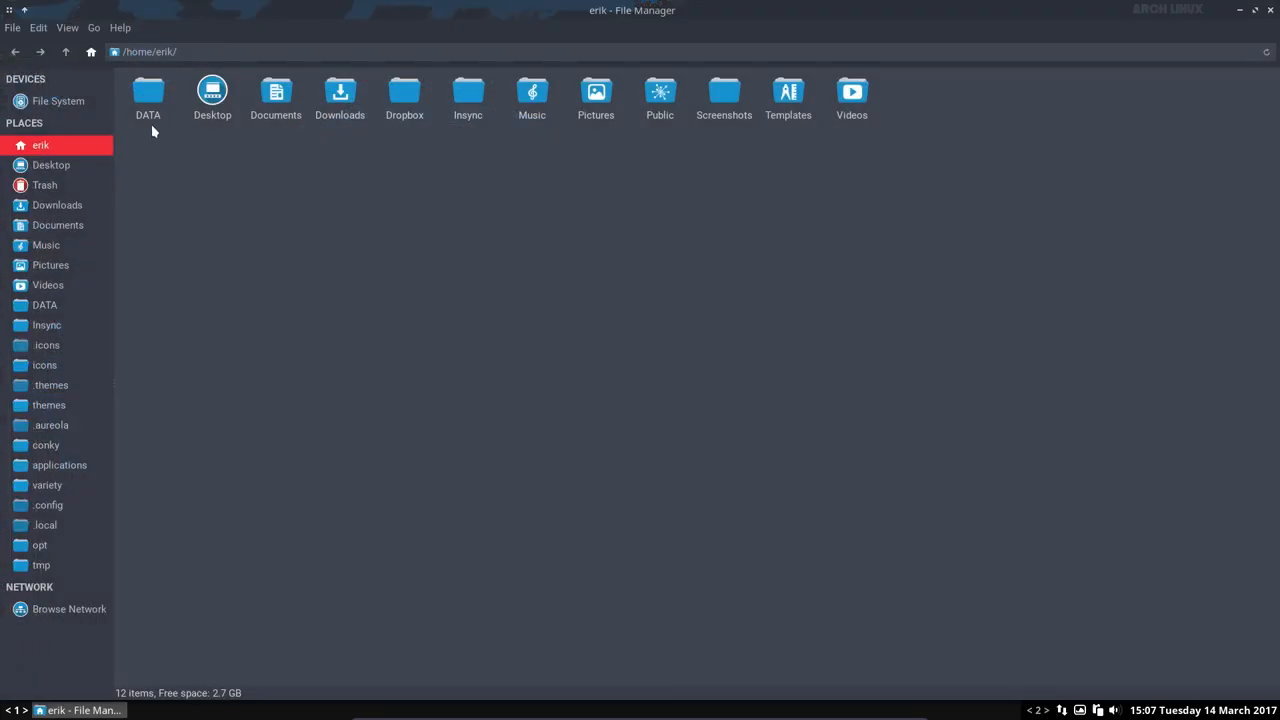
double_click(148, 92)
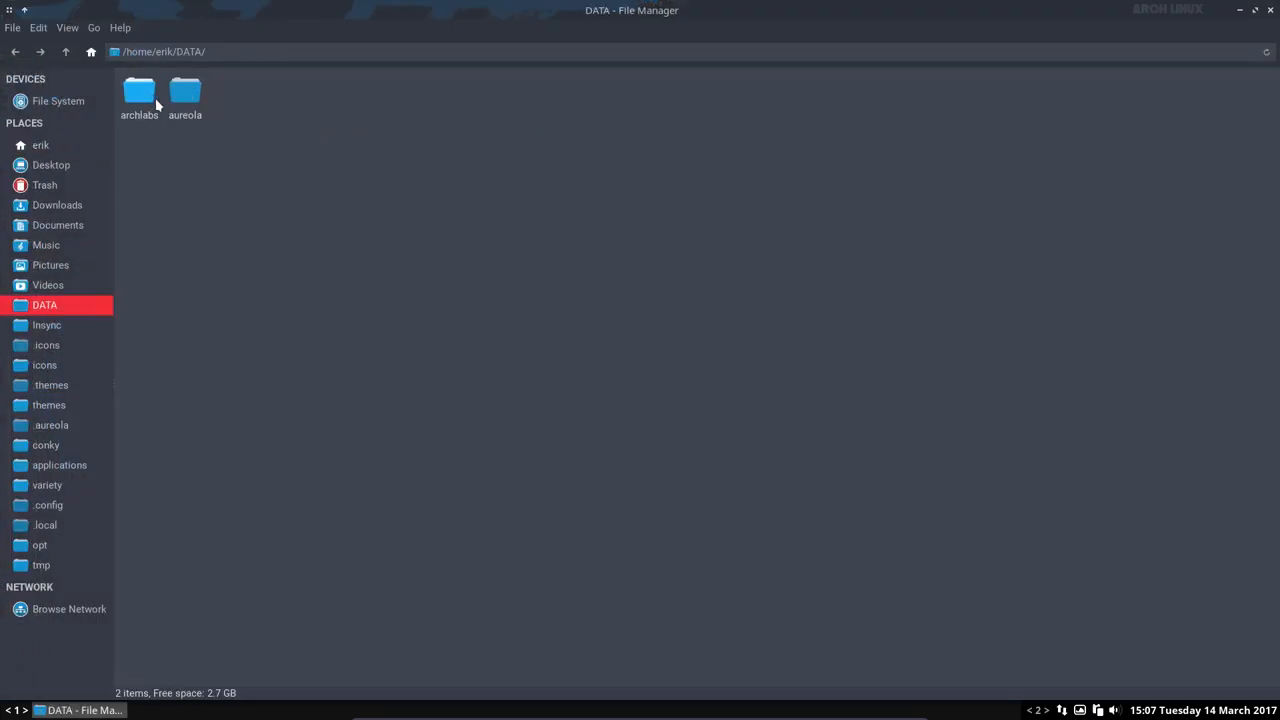
double_click(140, 96)
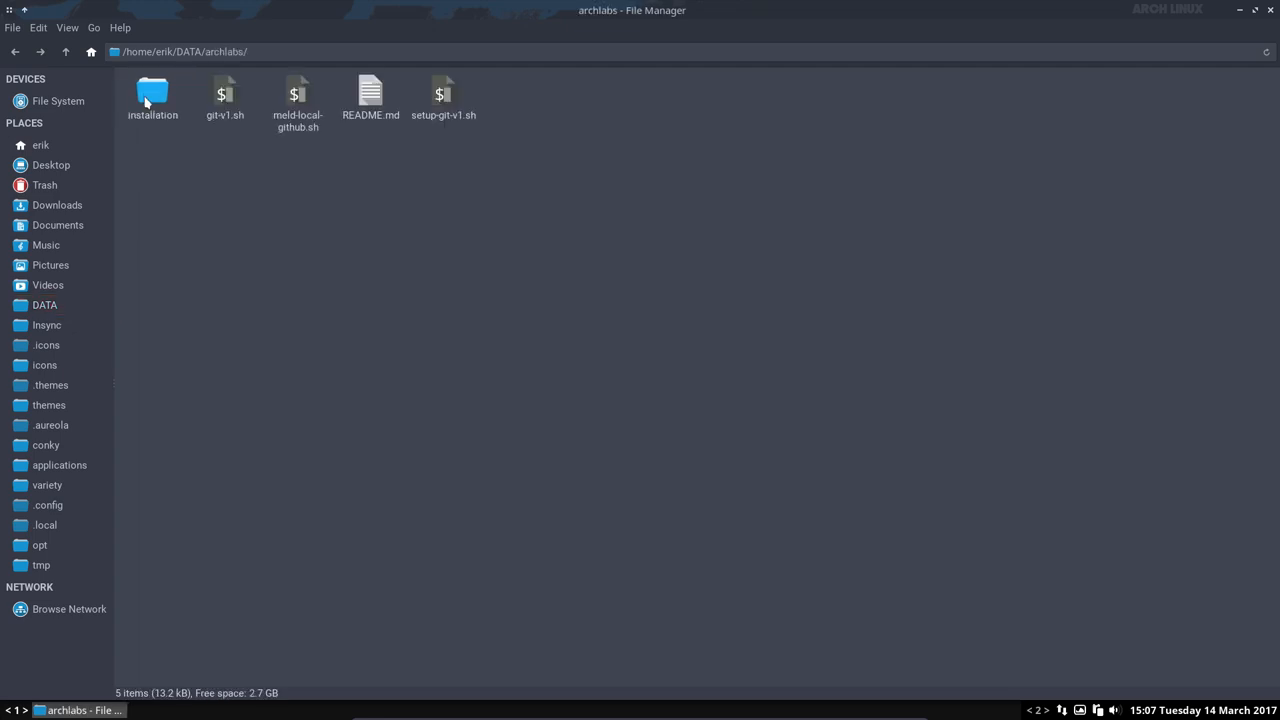
double_click(152, 96)
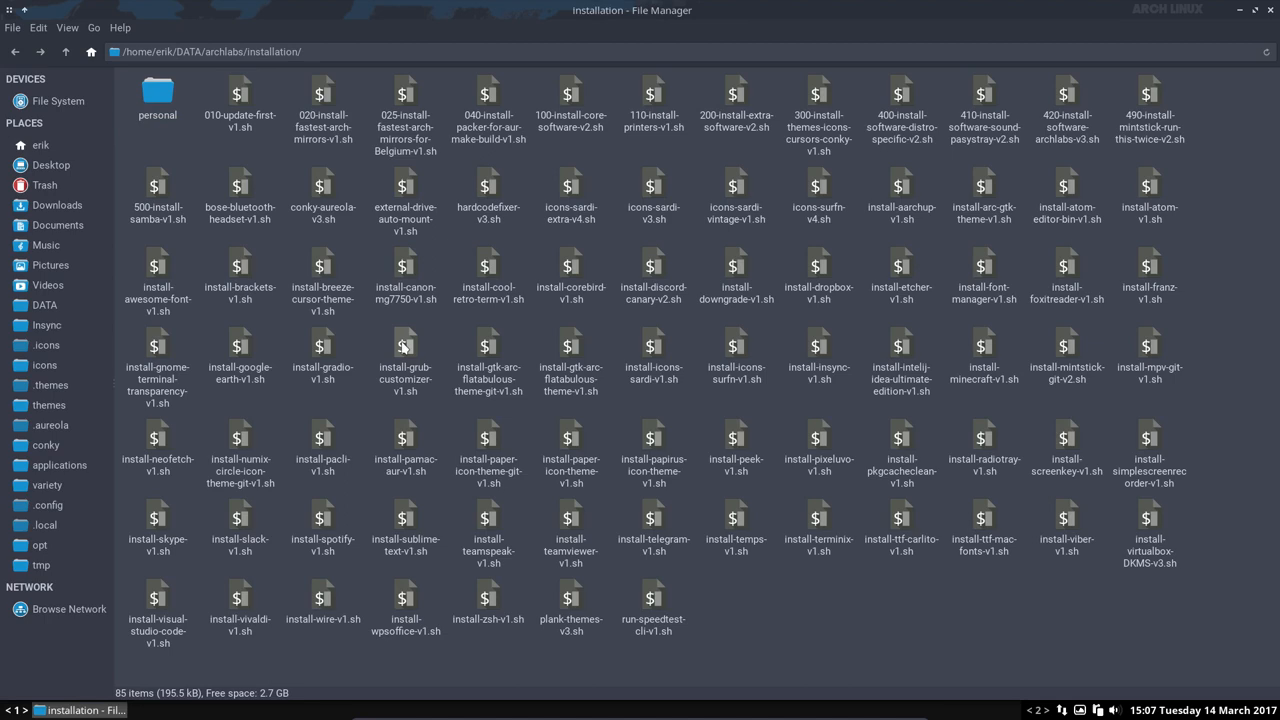
click(404, 356)
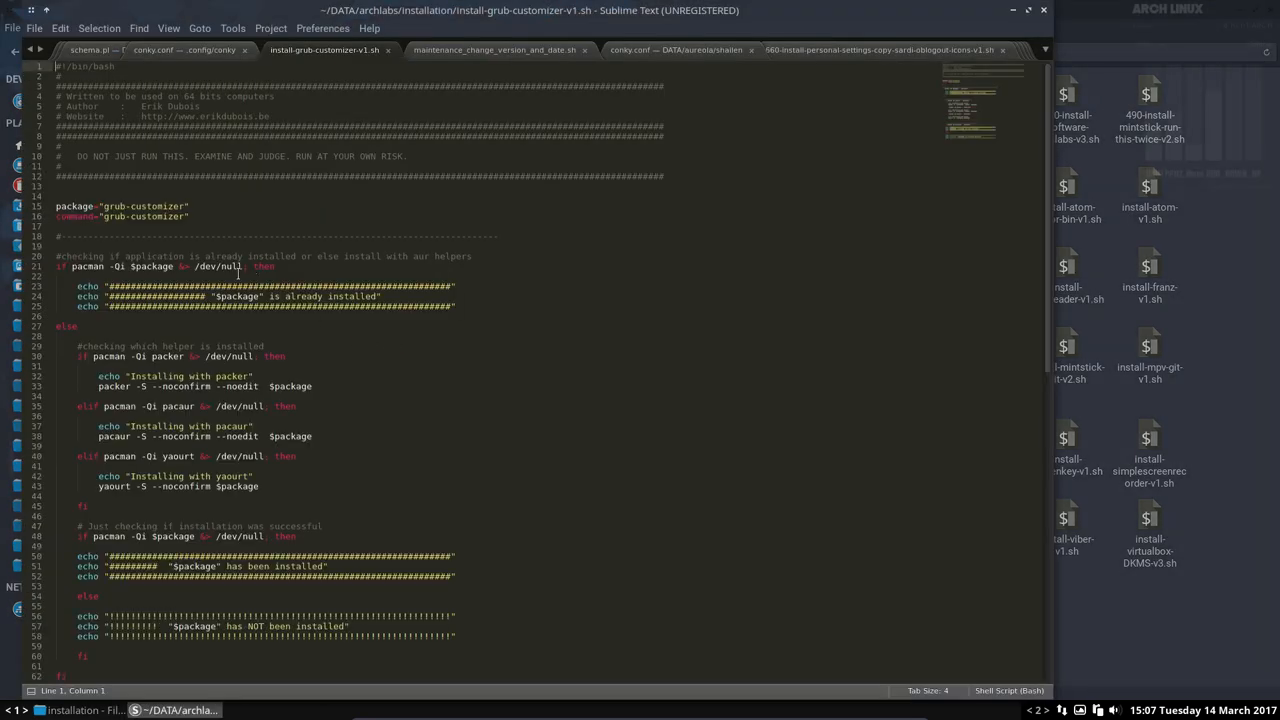
double_click(130, 206)
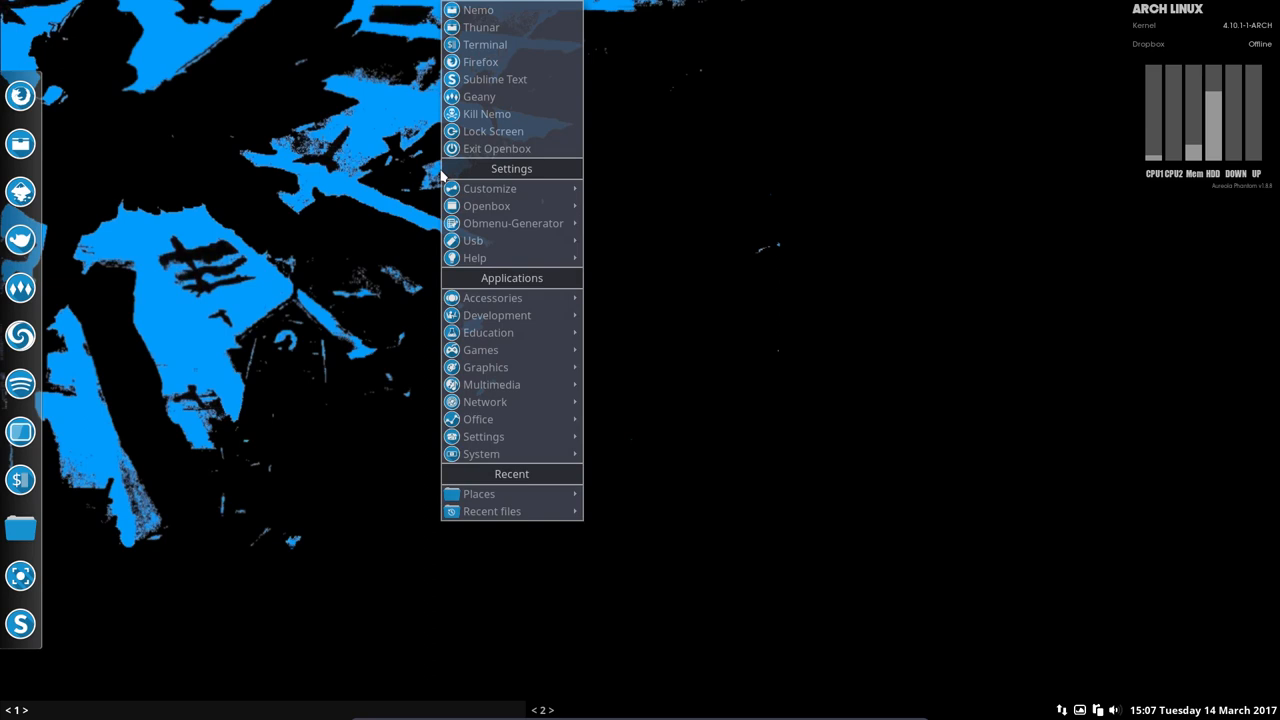
mouse_move(512, 224)
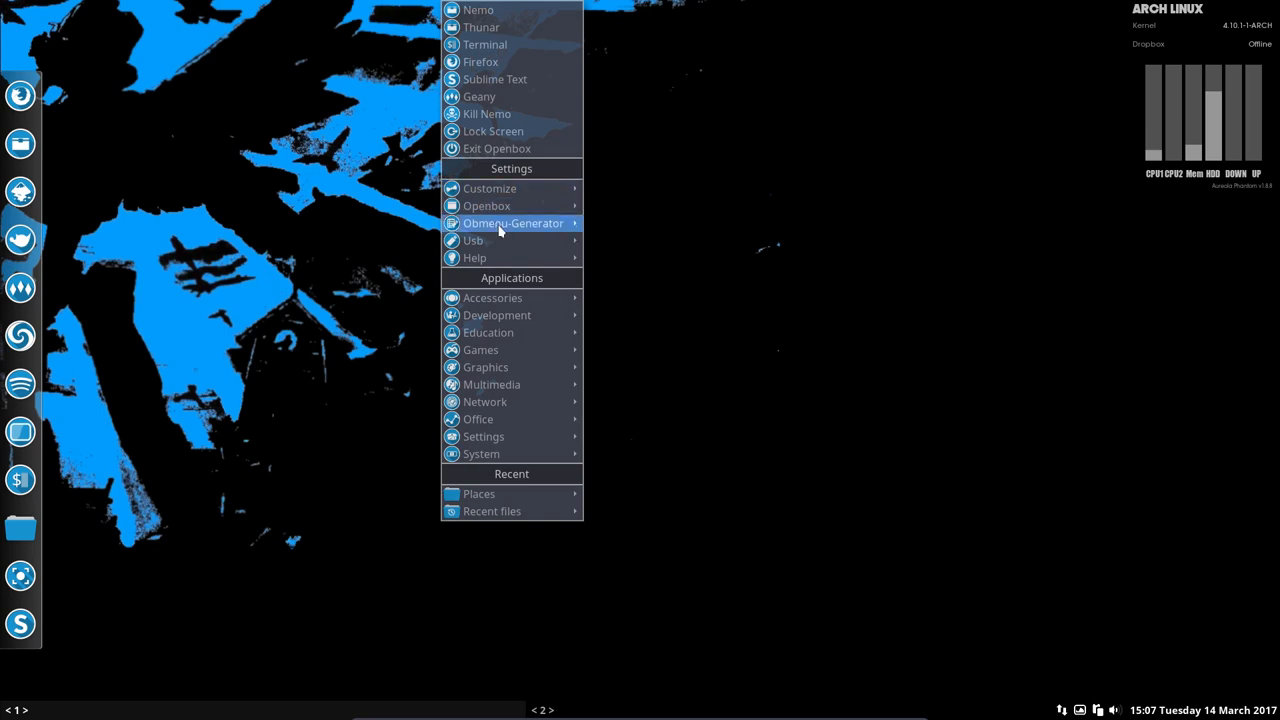
mouse_move(512, 224)
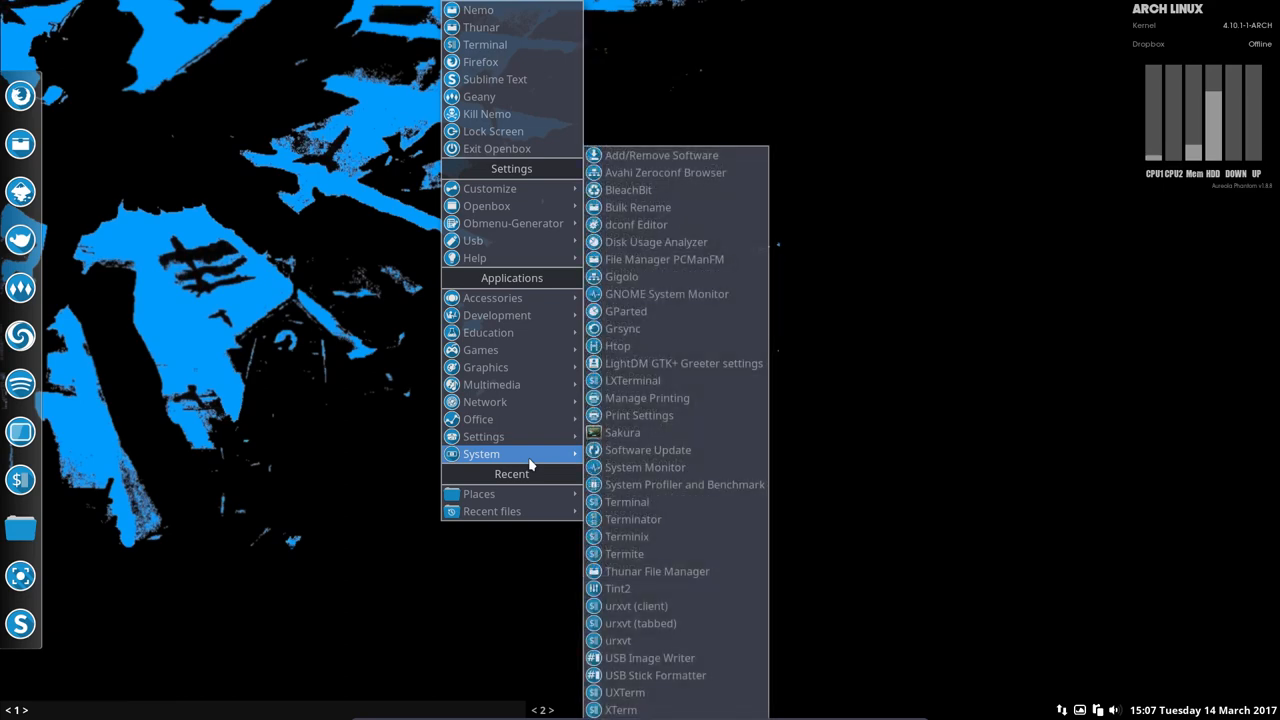
mouse_move(484, 436)
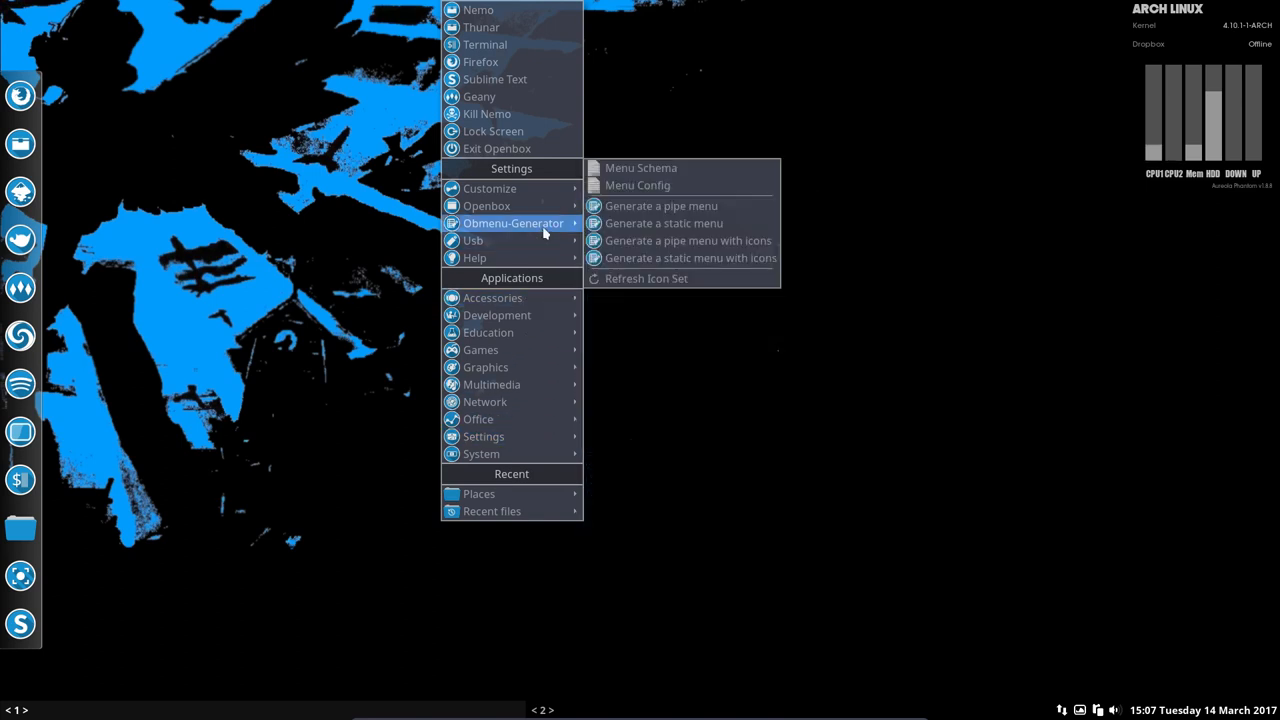
mouse_move(688, 240)
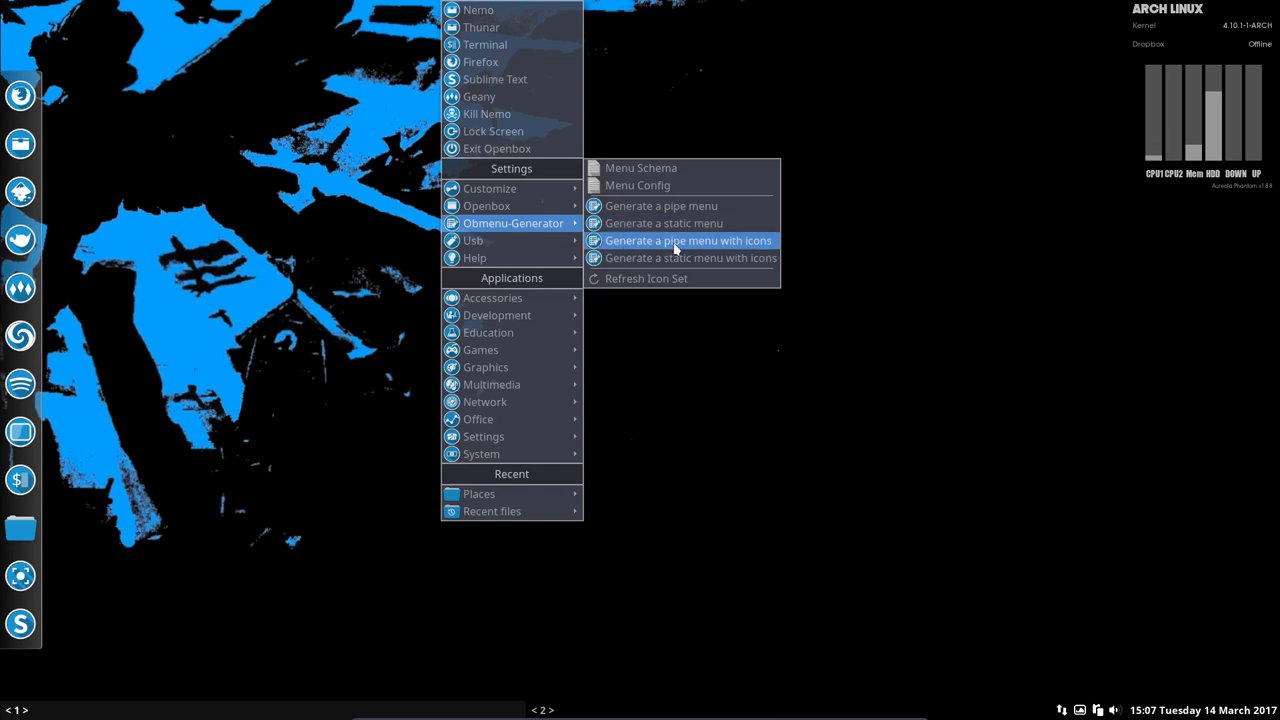
mouse_move(690, 258)
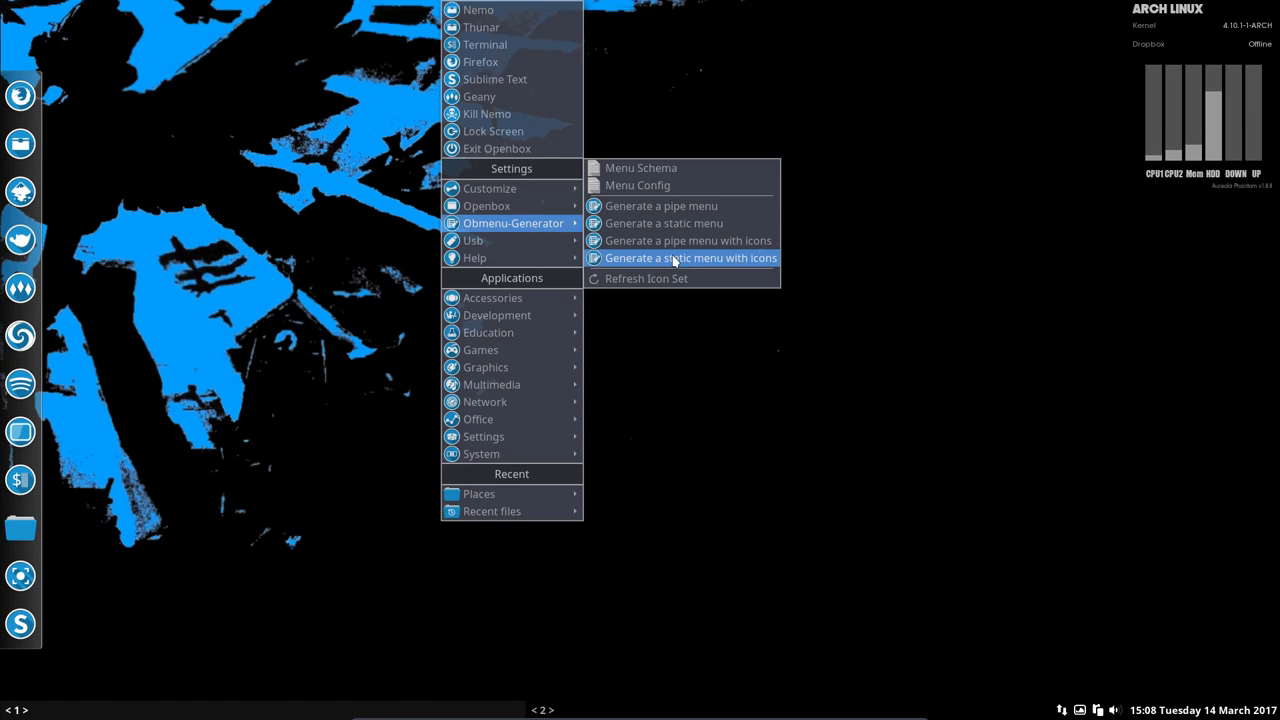
mouse_move(688, 240)
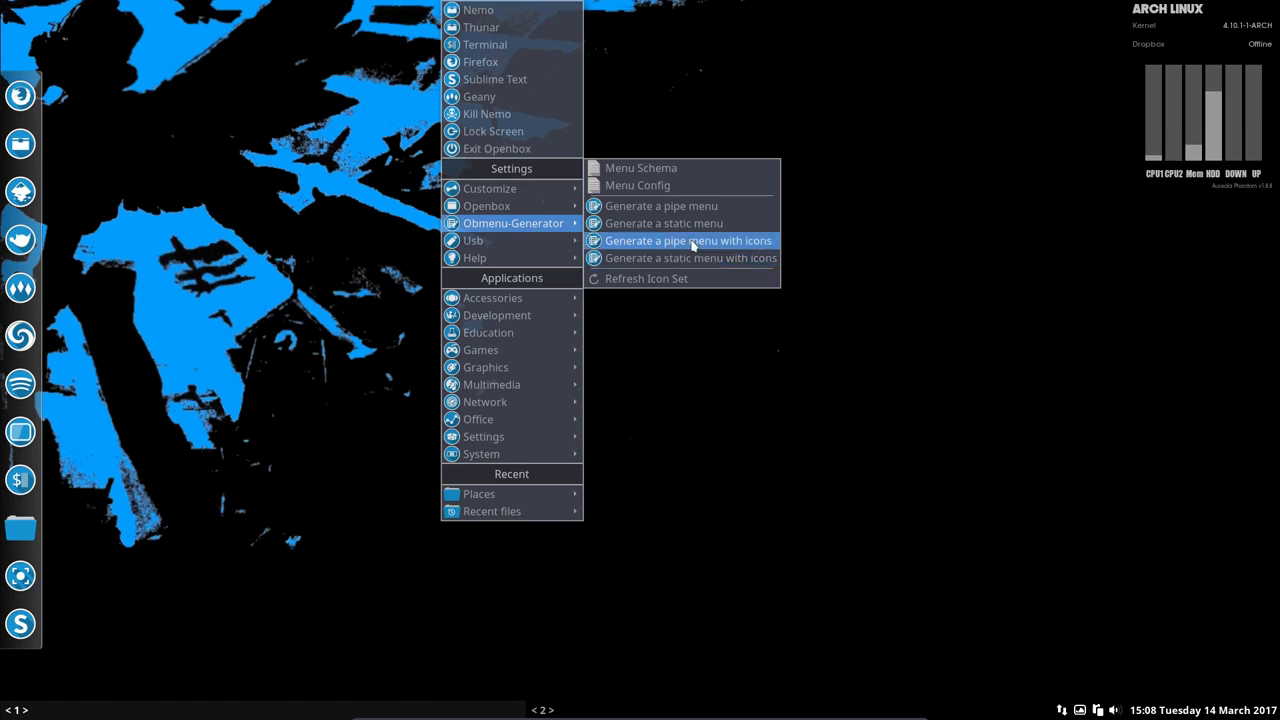
- Generate a pipe menu with icons from Obmenu-Generator to list newly installed apps
click(688, 240)
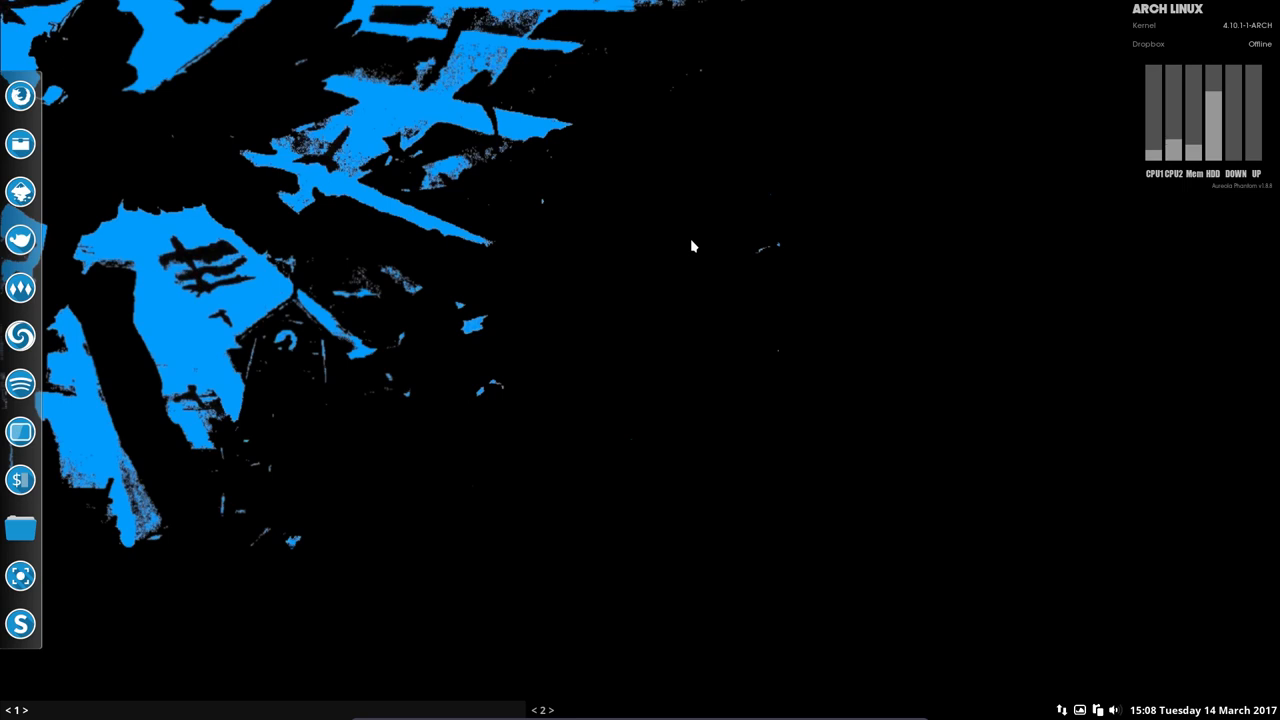
mouse_move(524, 364)
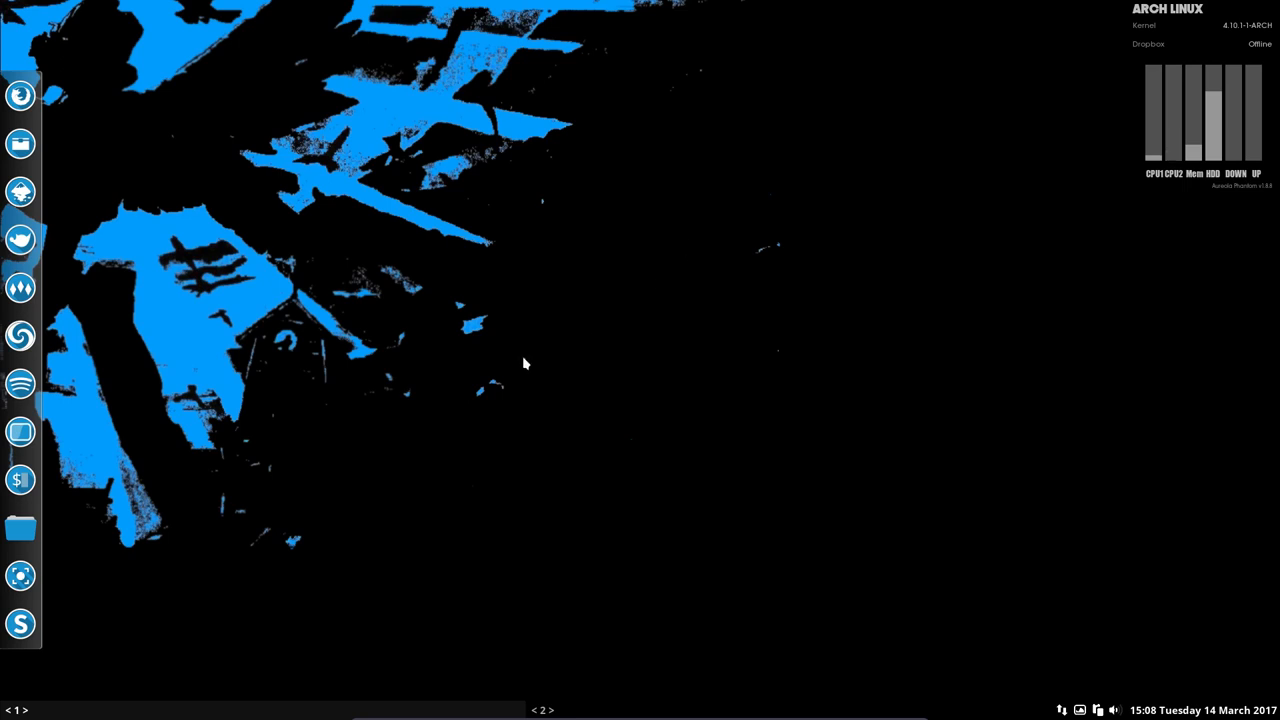
- Open the desktop right-click menu to reach Applications > System
right_click(524, 364)
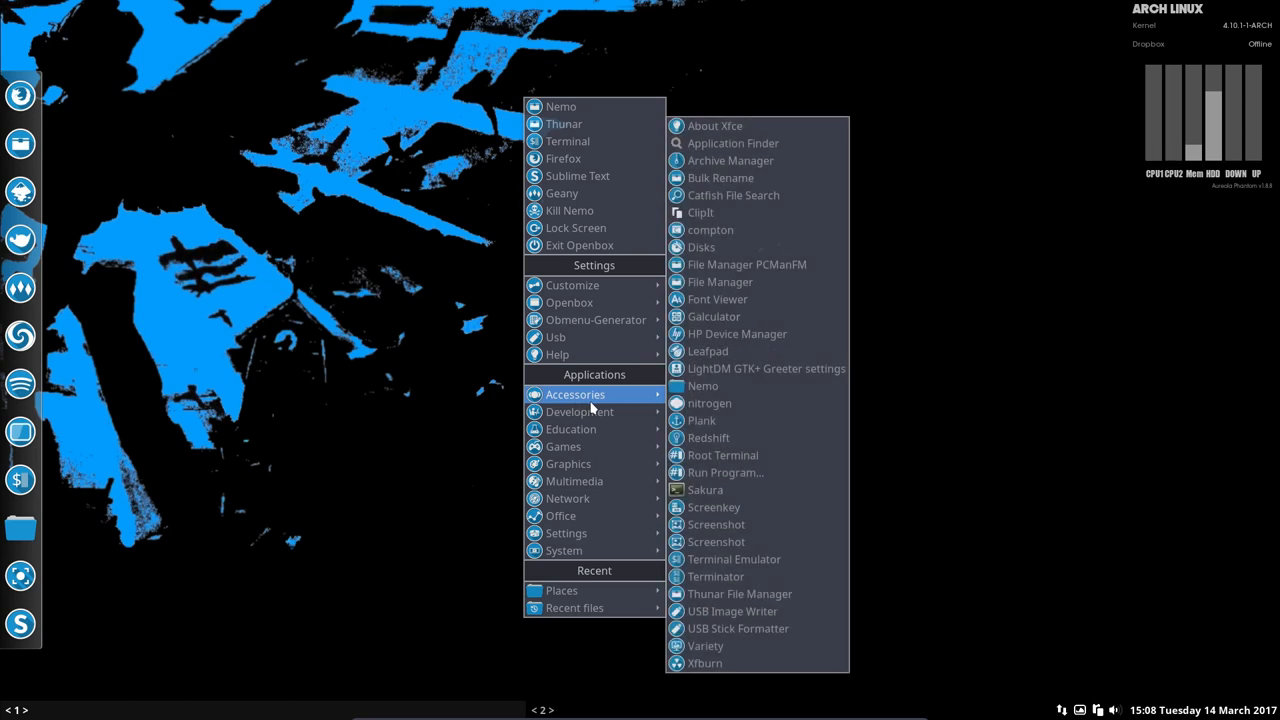
mouse_move(596, 514)
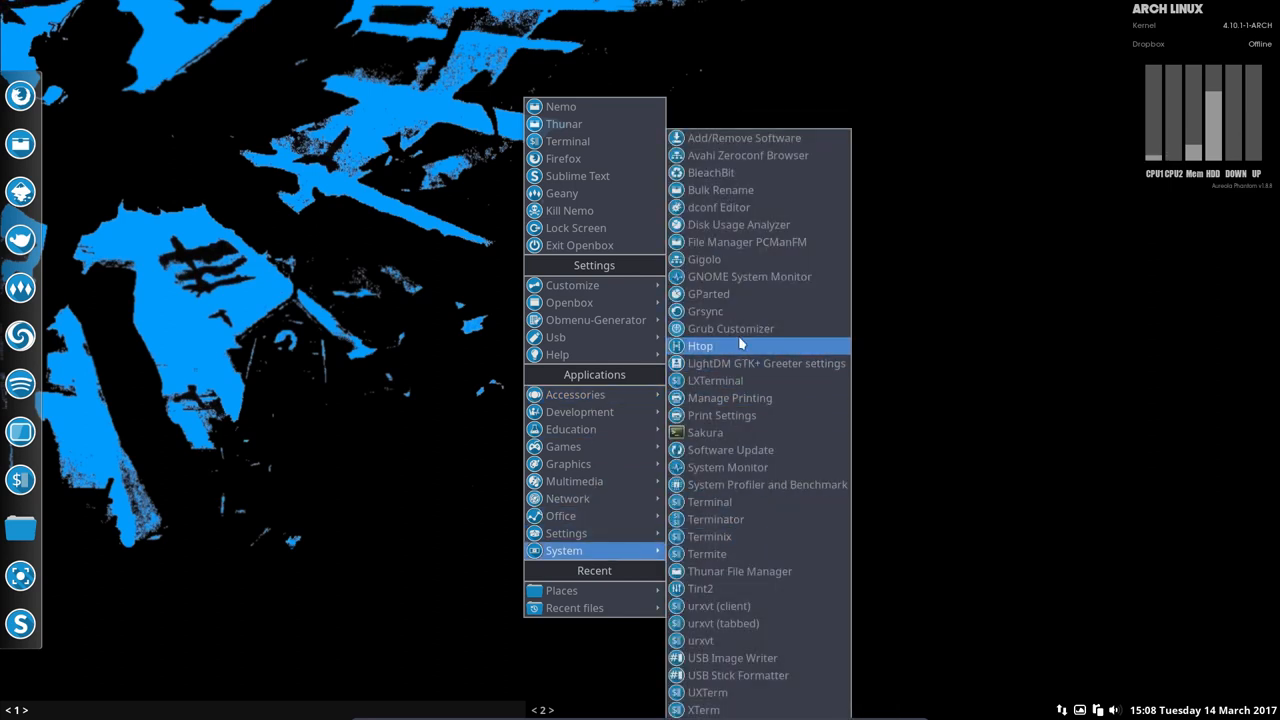
mouse_move(730, 328)
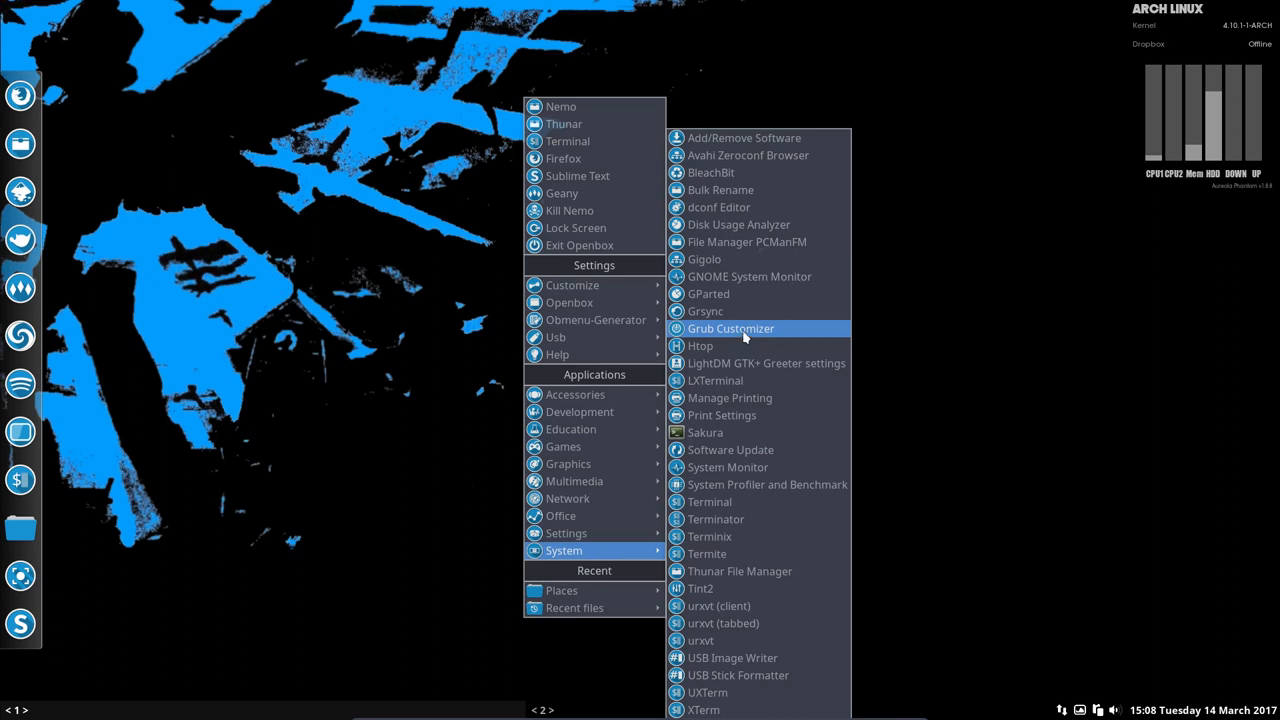
mouse_move(356, 328)
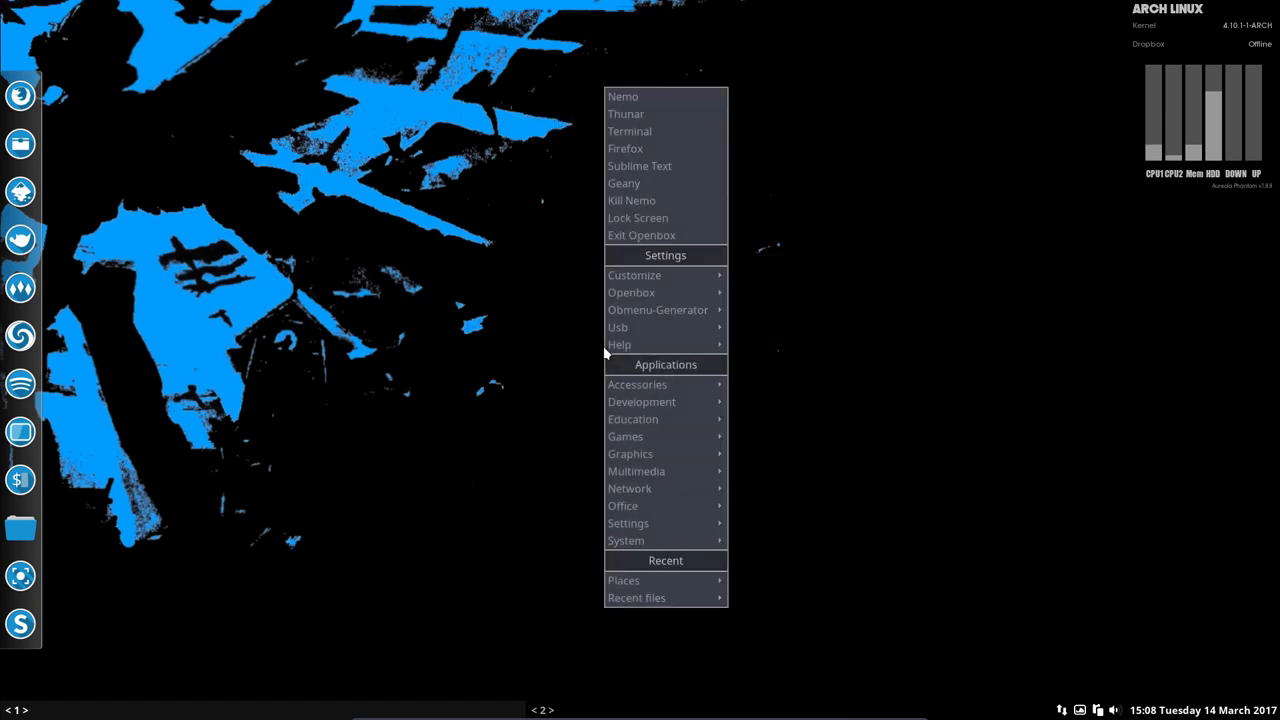
mouse_move(624, 540)
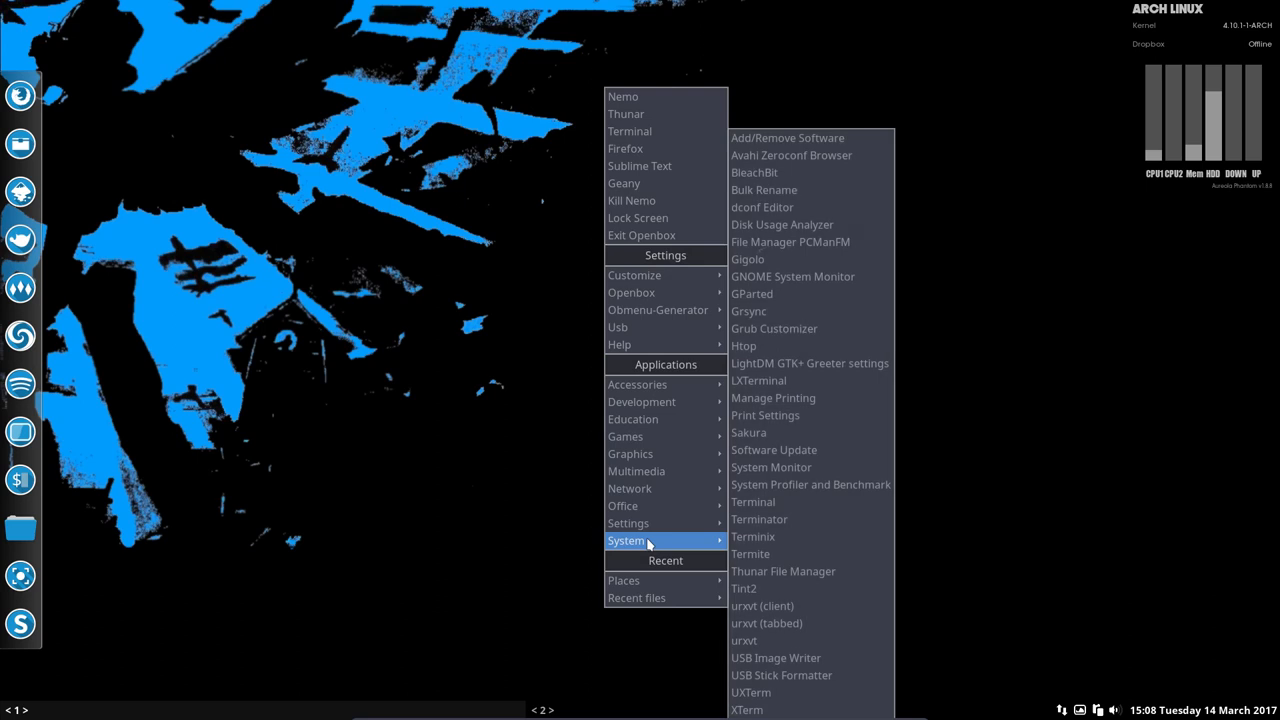
mouse_move(772, 328)
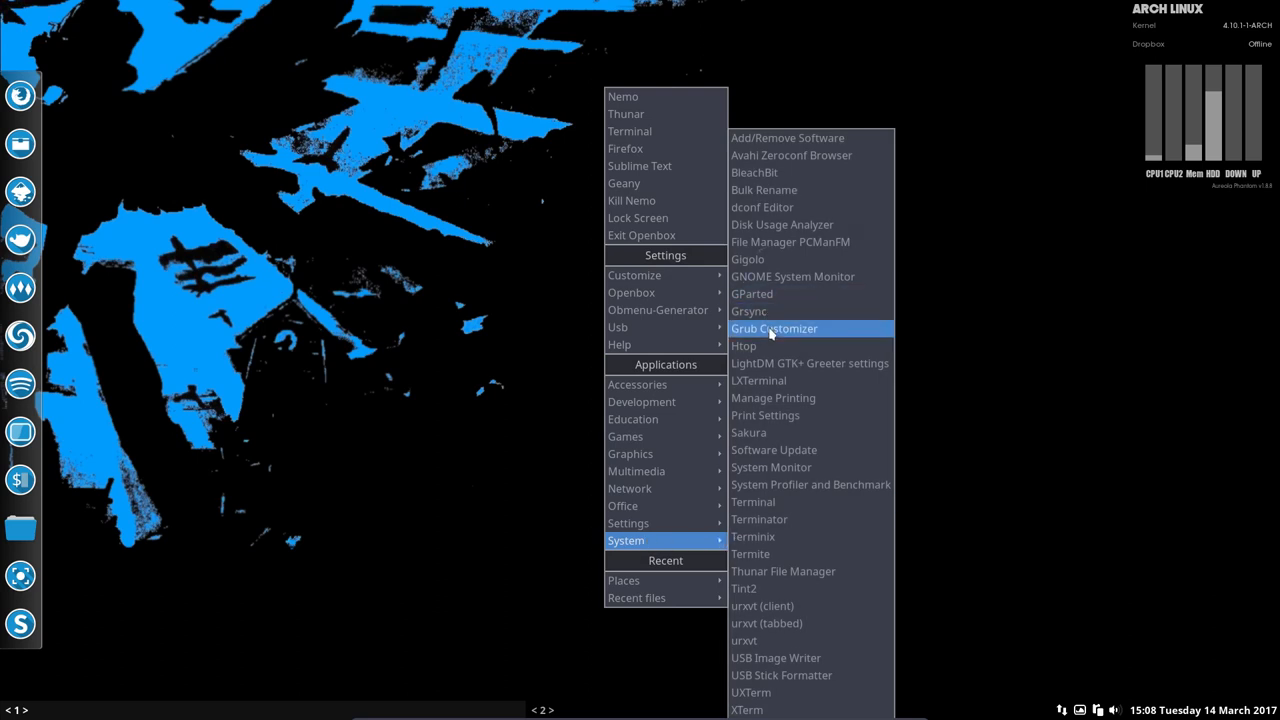
- Launch Grub Customizer and authenticate with the administrator password
click(772, 328)
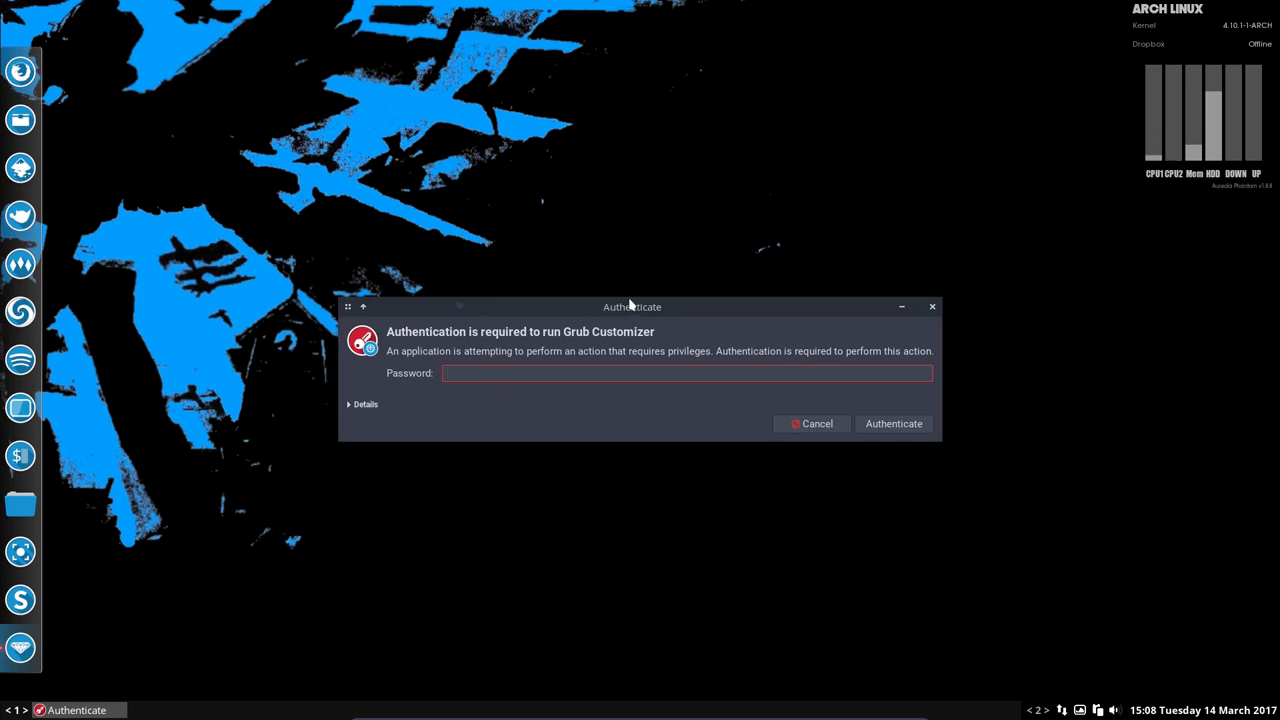
drag(632, 308, 620, 264)
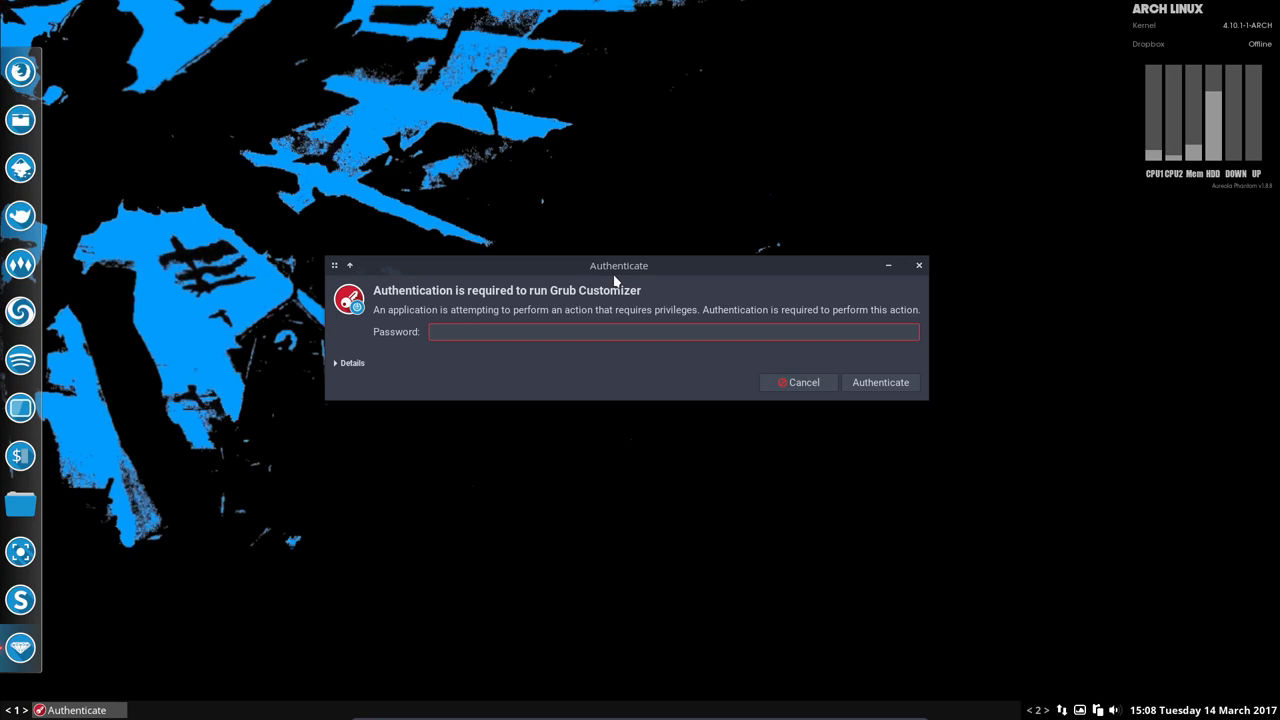
click(670, 332)
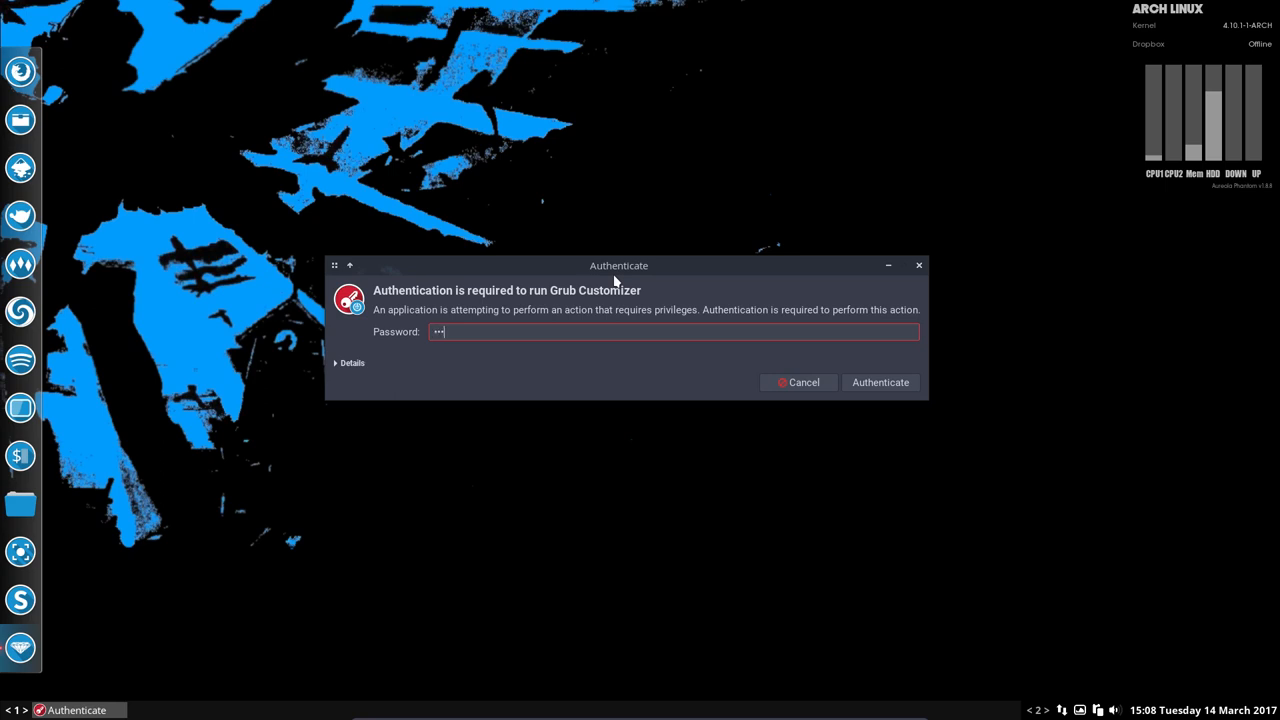
click(880, 382)
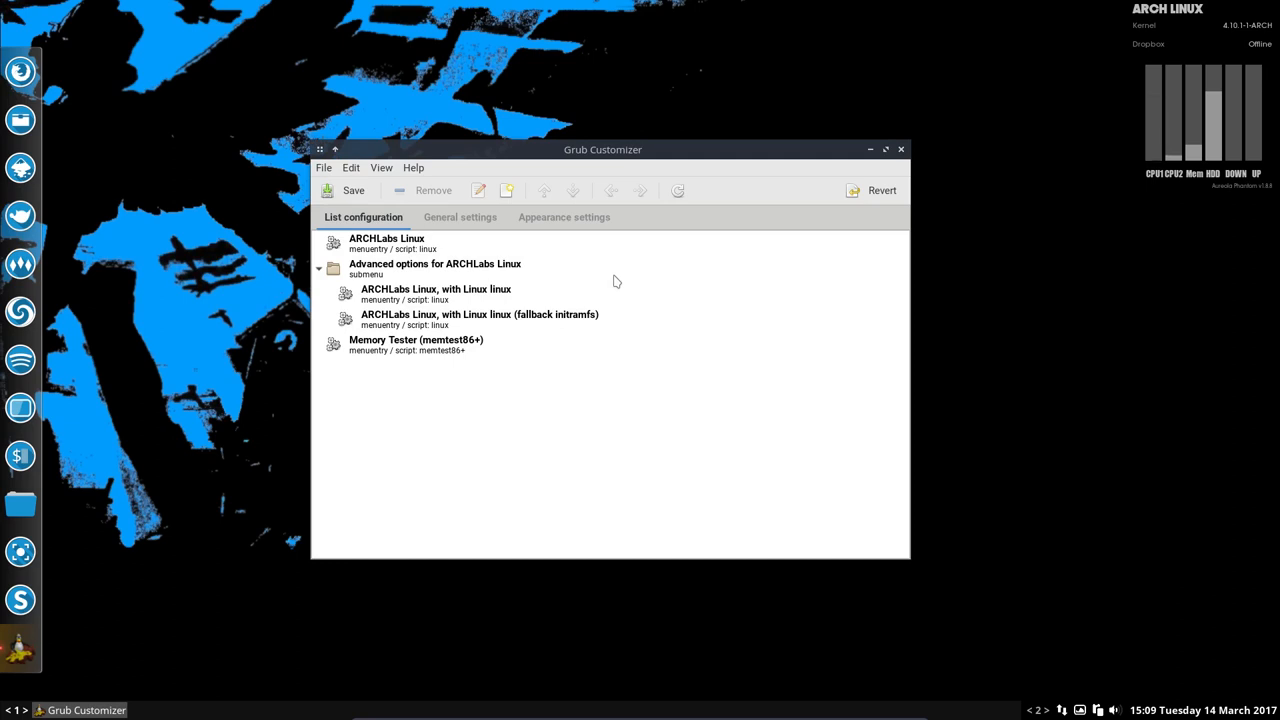
mouse_move(460, 216)
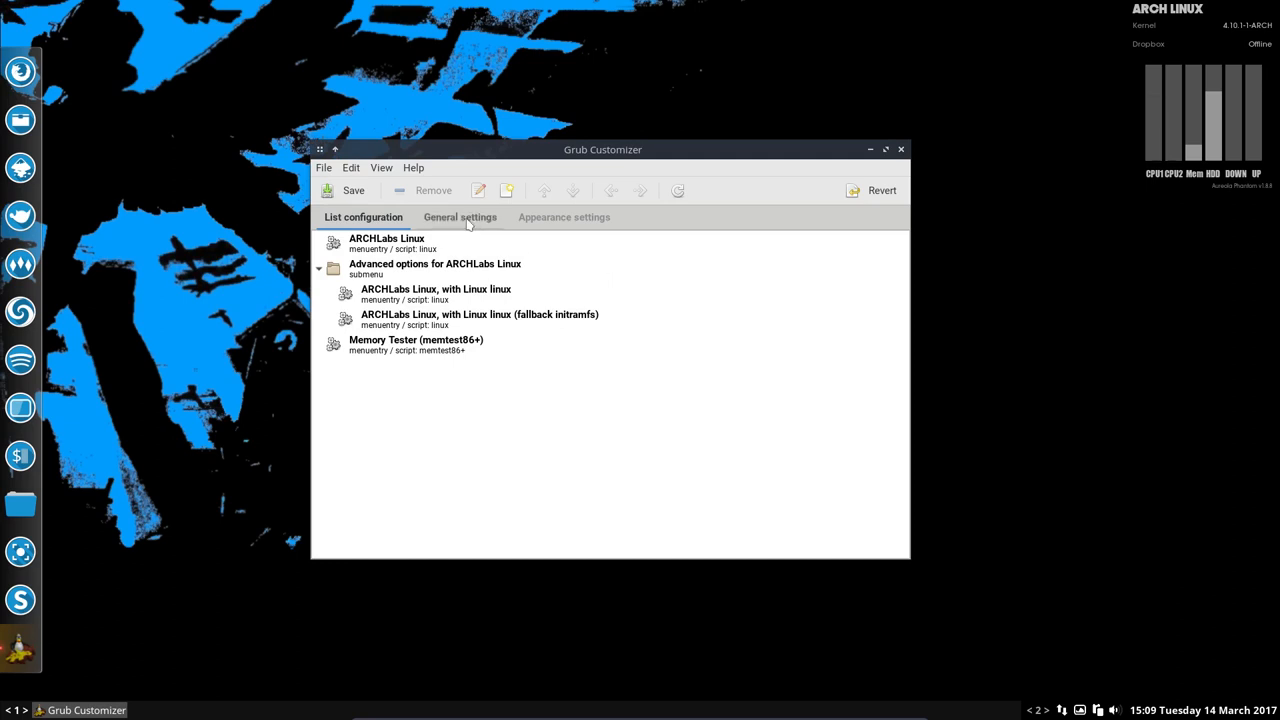
- Switch to Appearance settings and start choosing a background image
click(460, 216)
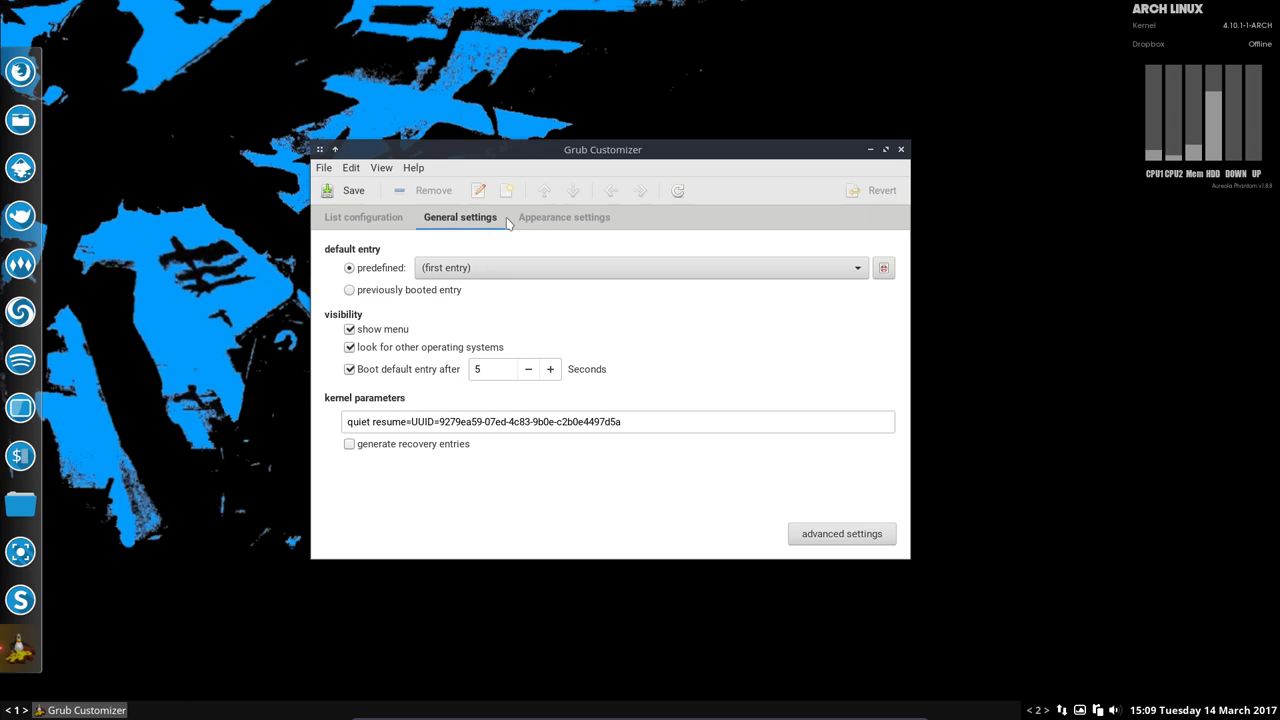
click(564, 216)
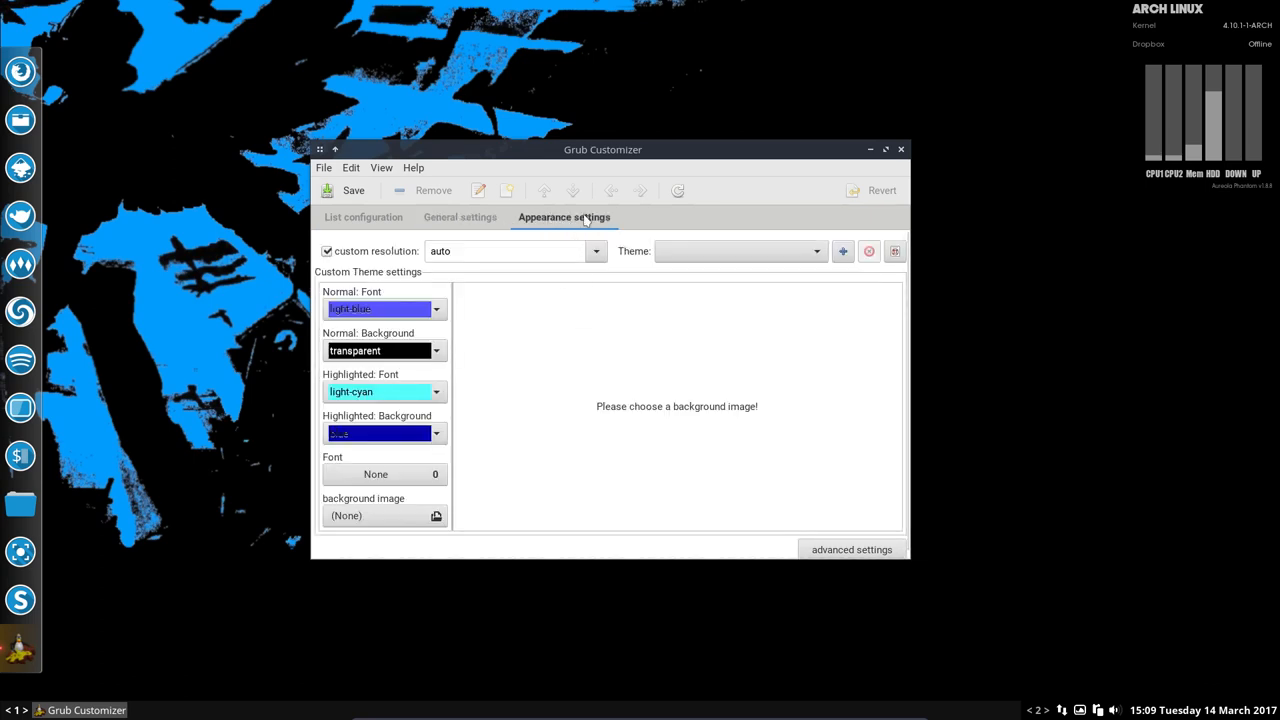
mouse_move(604, 448)
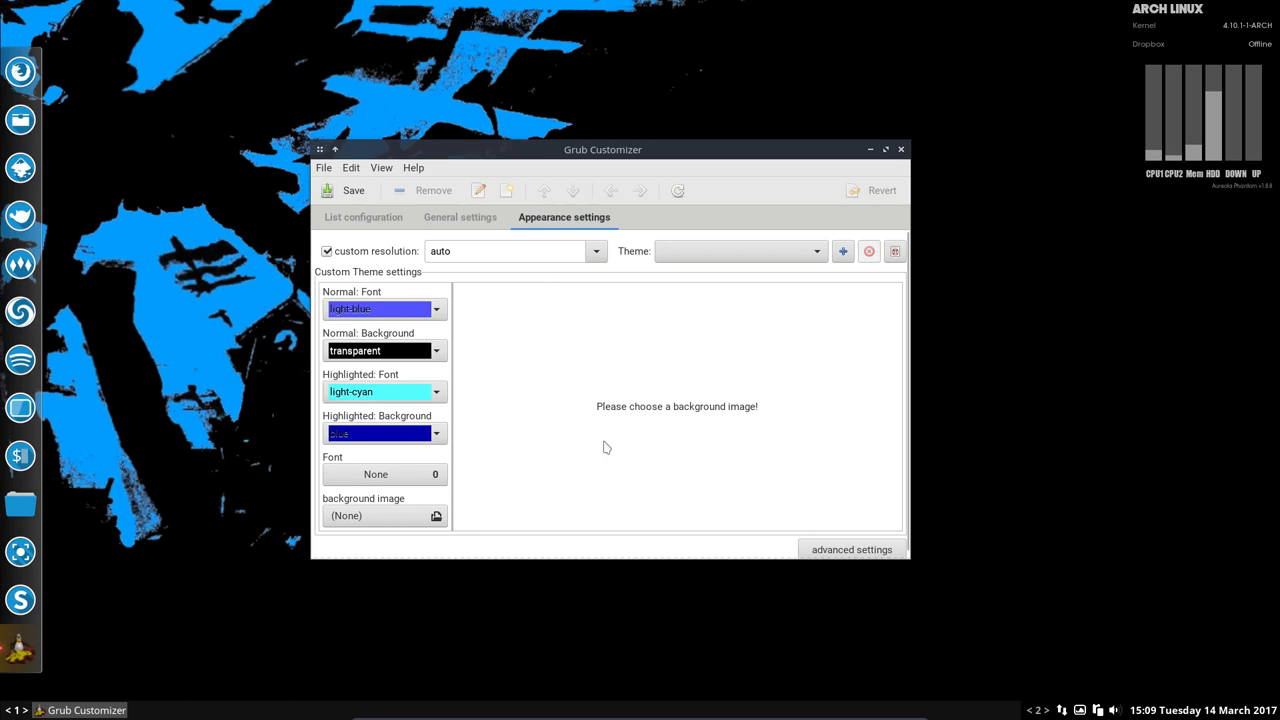
click(436, 516)
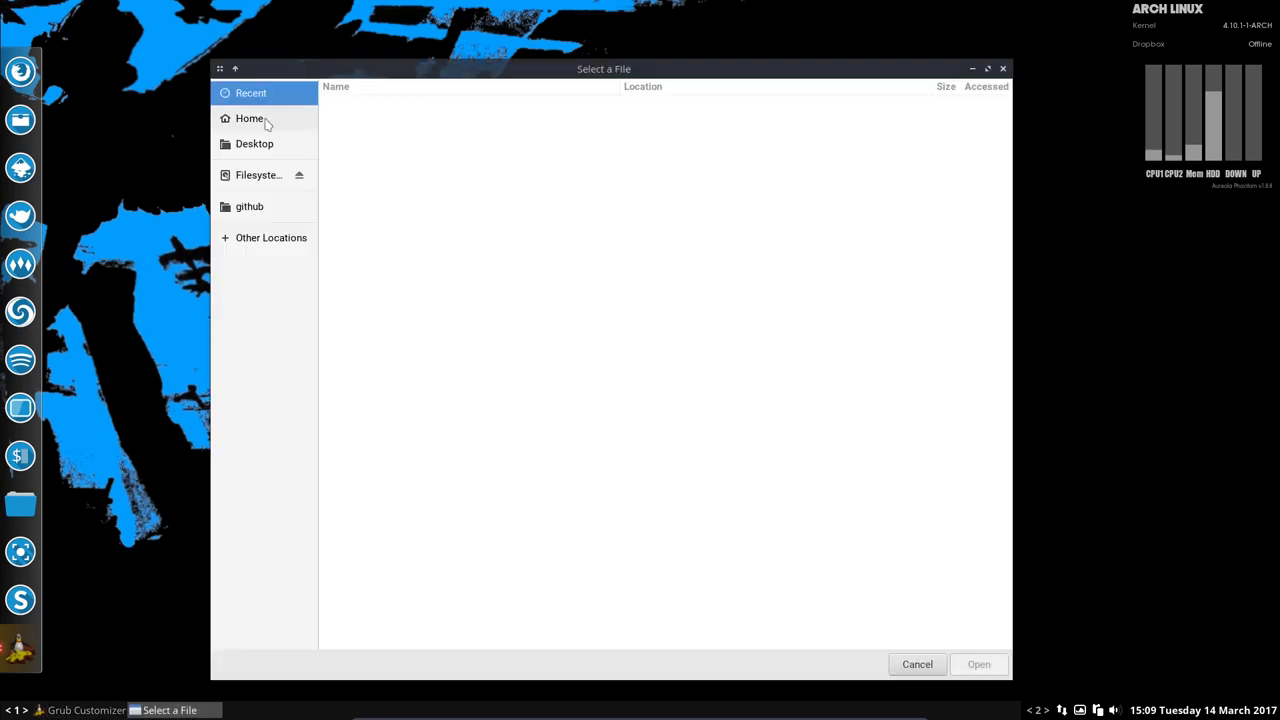
- Select wallpaper-119236.jpg from home/erik/Desktop as the boot menu background
click(248, 118)
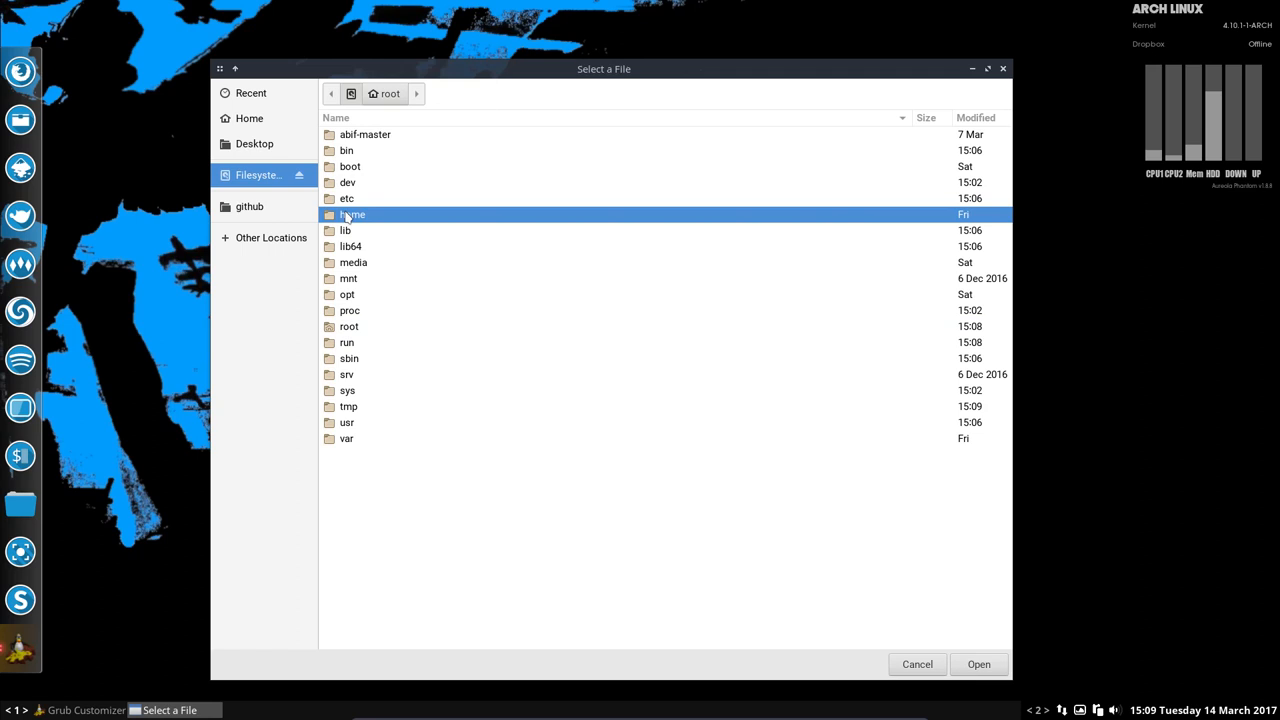
double_click(352, 214)
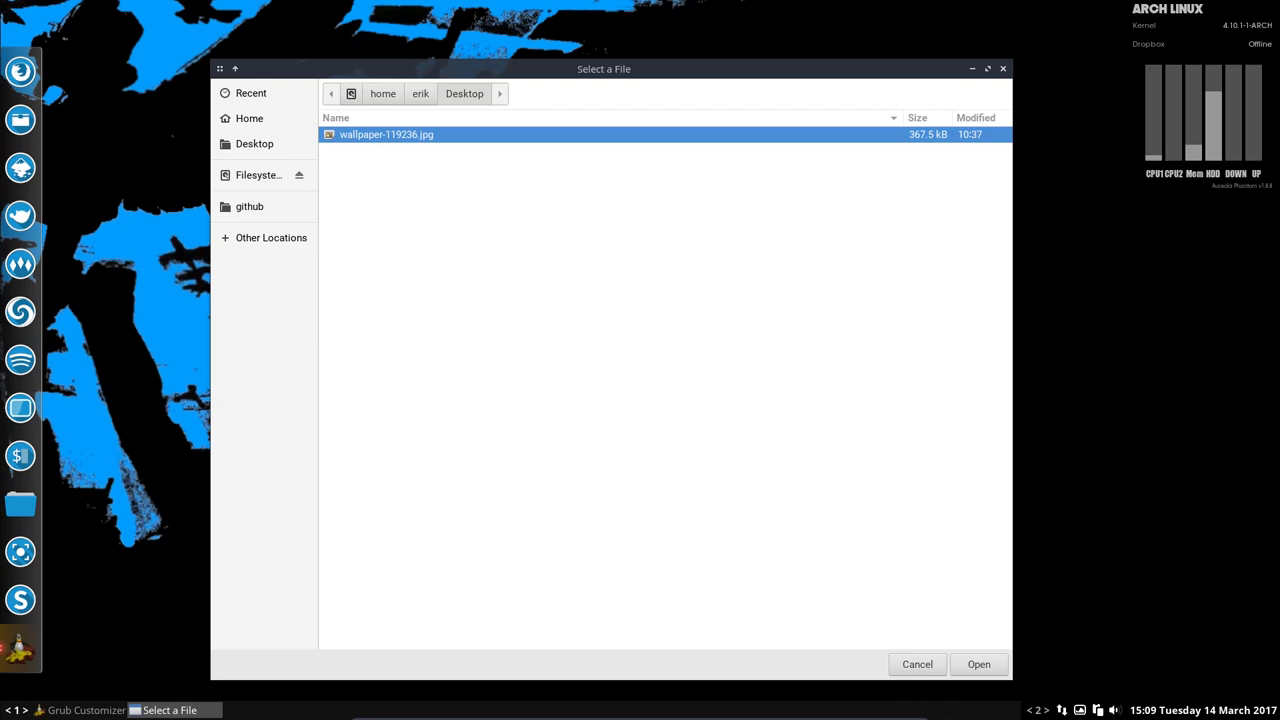
click(978, 664)
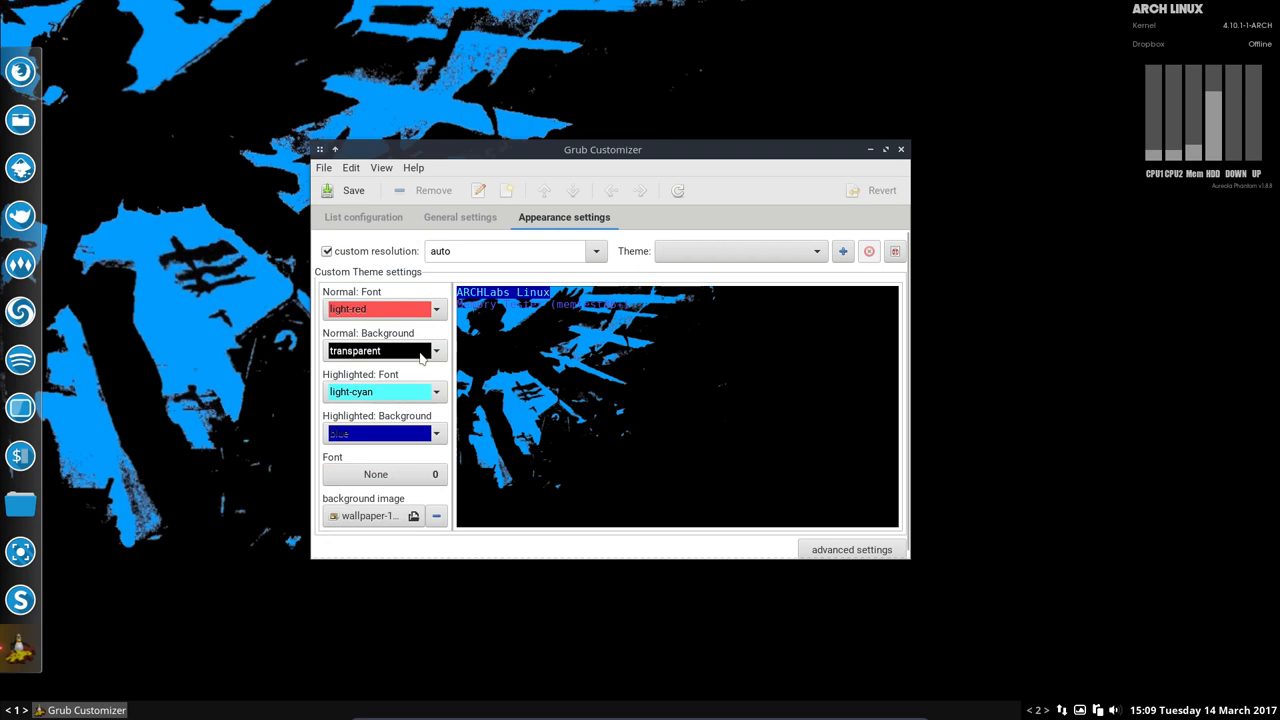
- Set the normal font colour to green from the colour dropdown
click(436, 308)
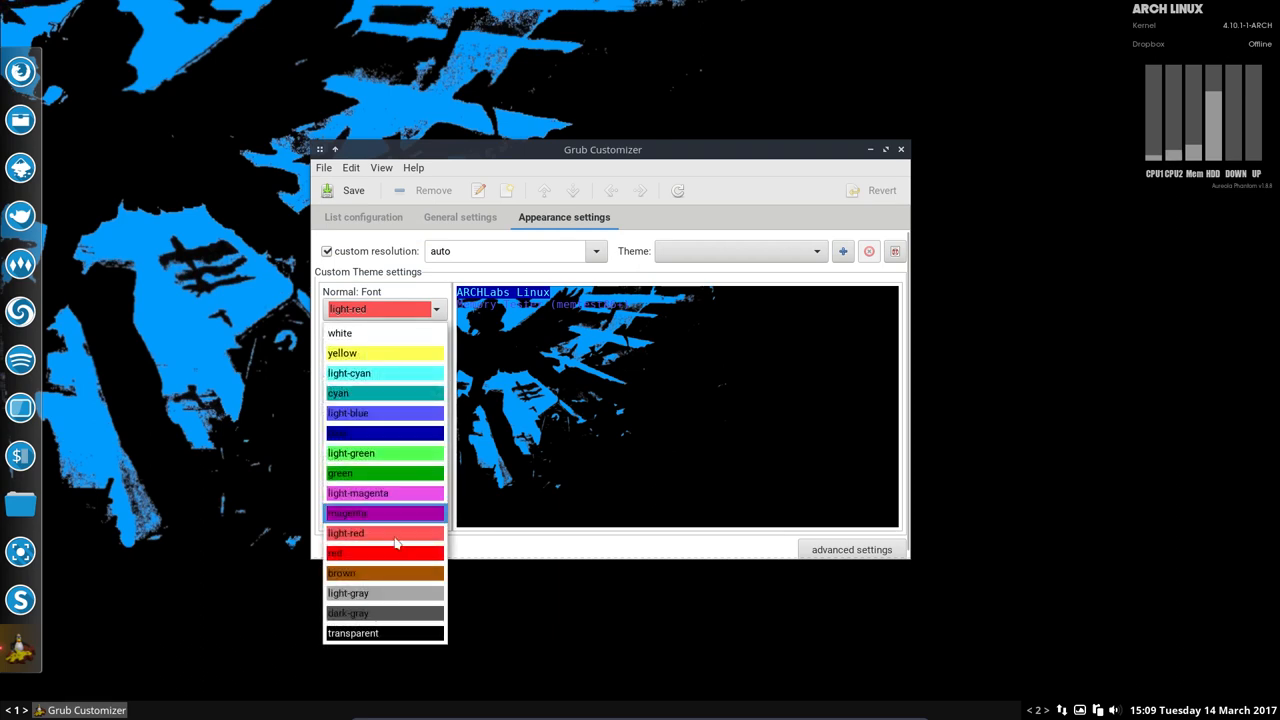
click(346, 532)
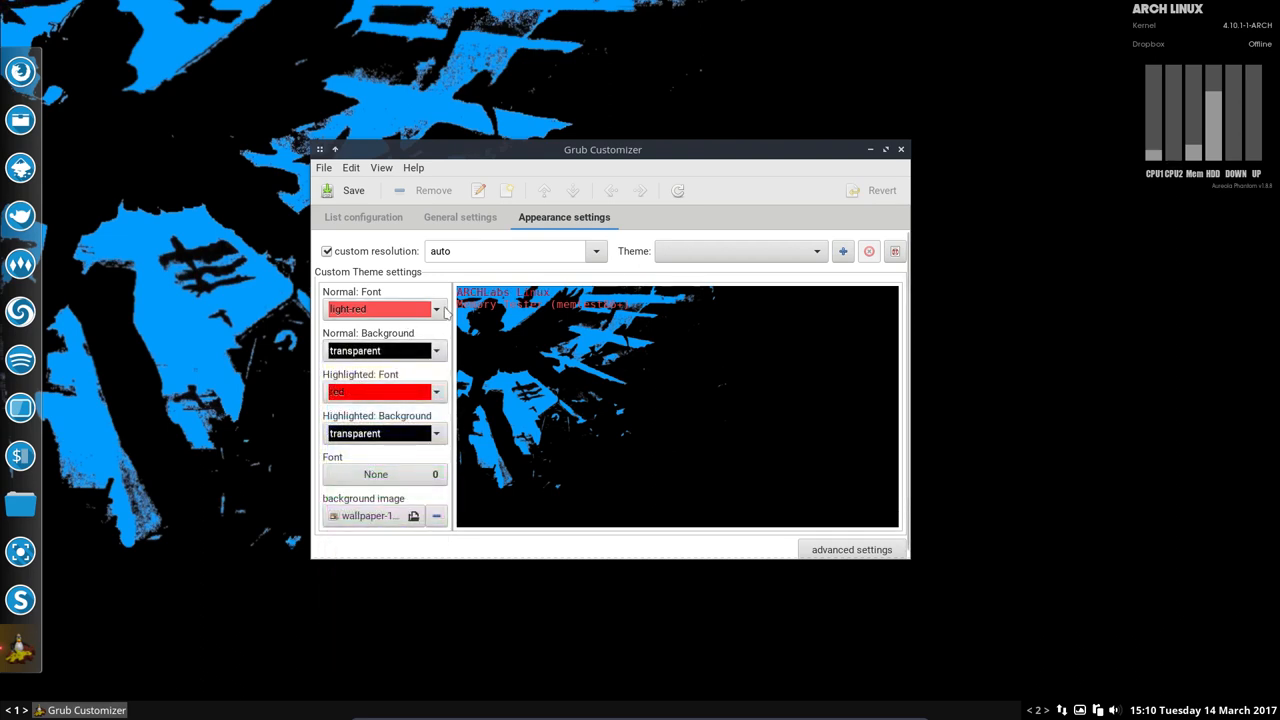
click(436, 308)
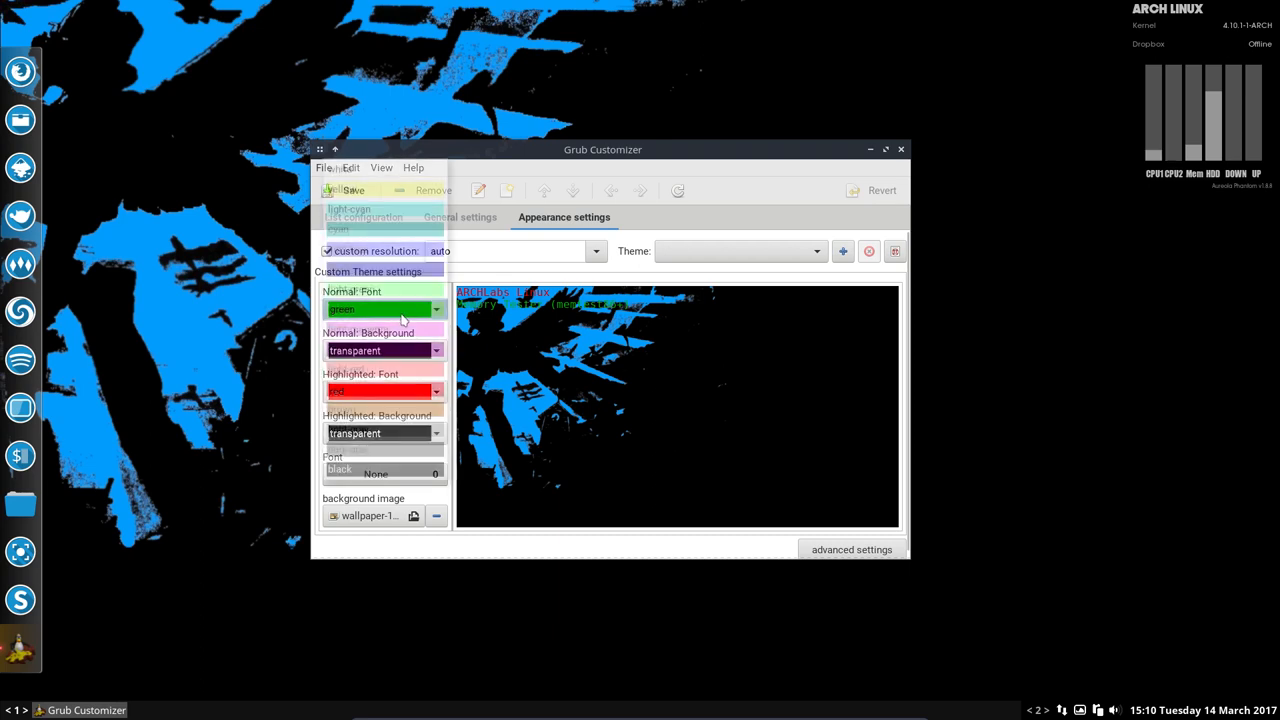
click(434, 308)
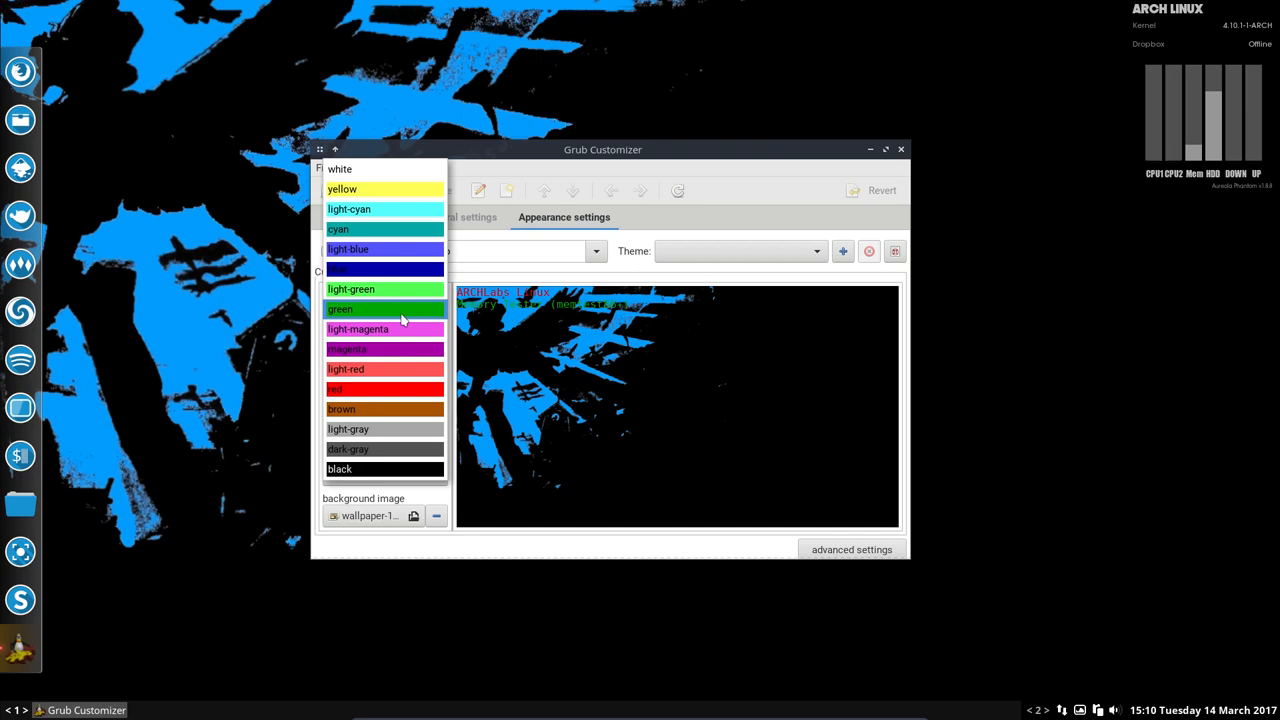
mouse_move(524, 356)
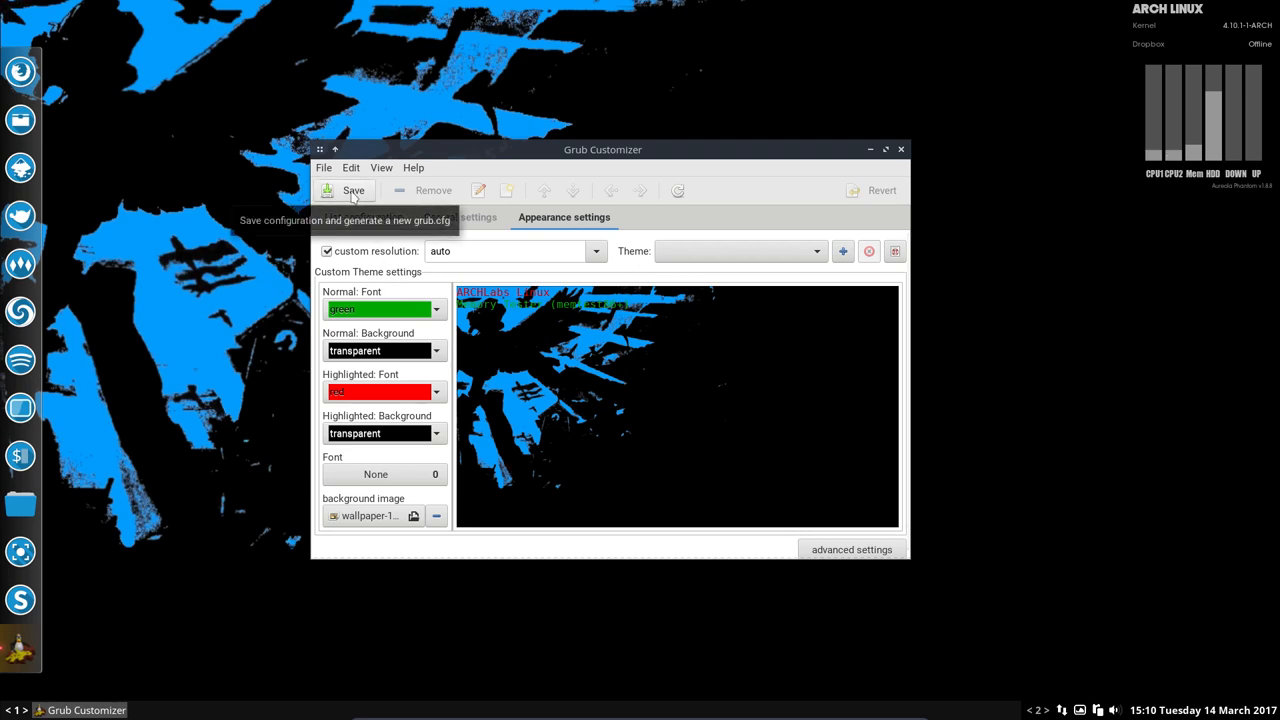
- Save the settings to generate a new grub.cfg
click(352, 190)
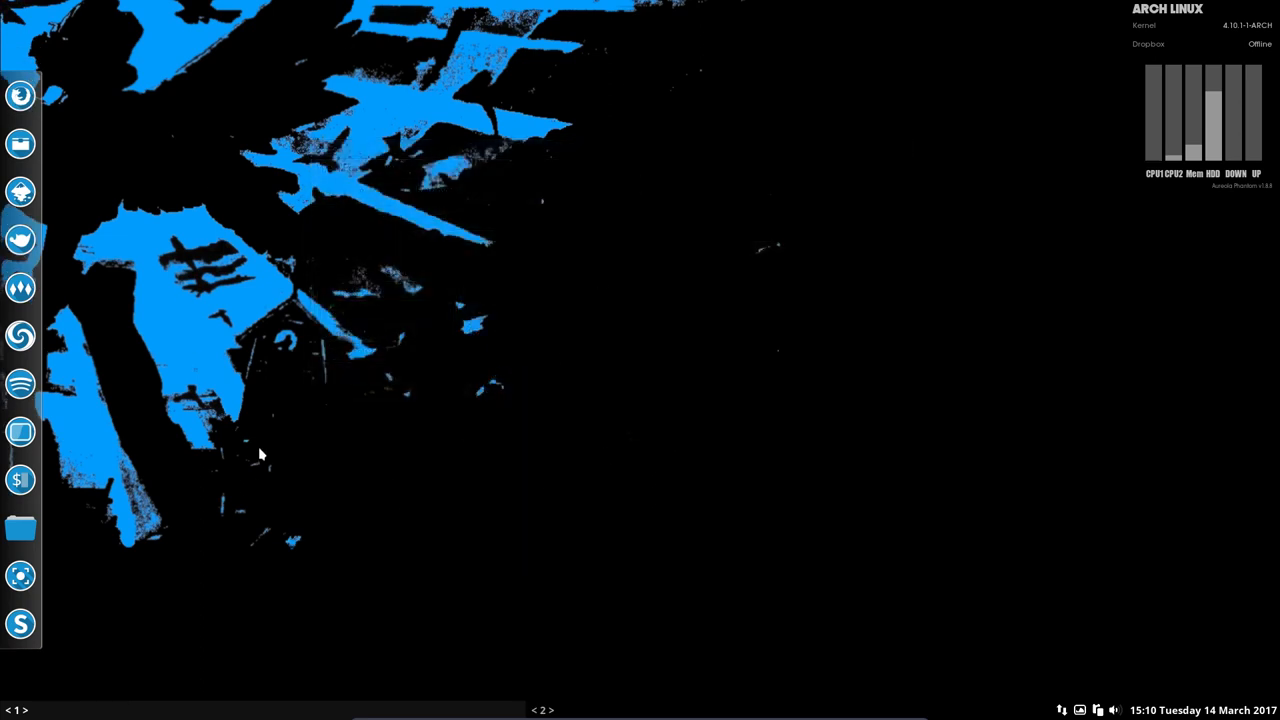
- Exit Openbox and restart the computer from the logout screen
right_click(260, 454)
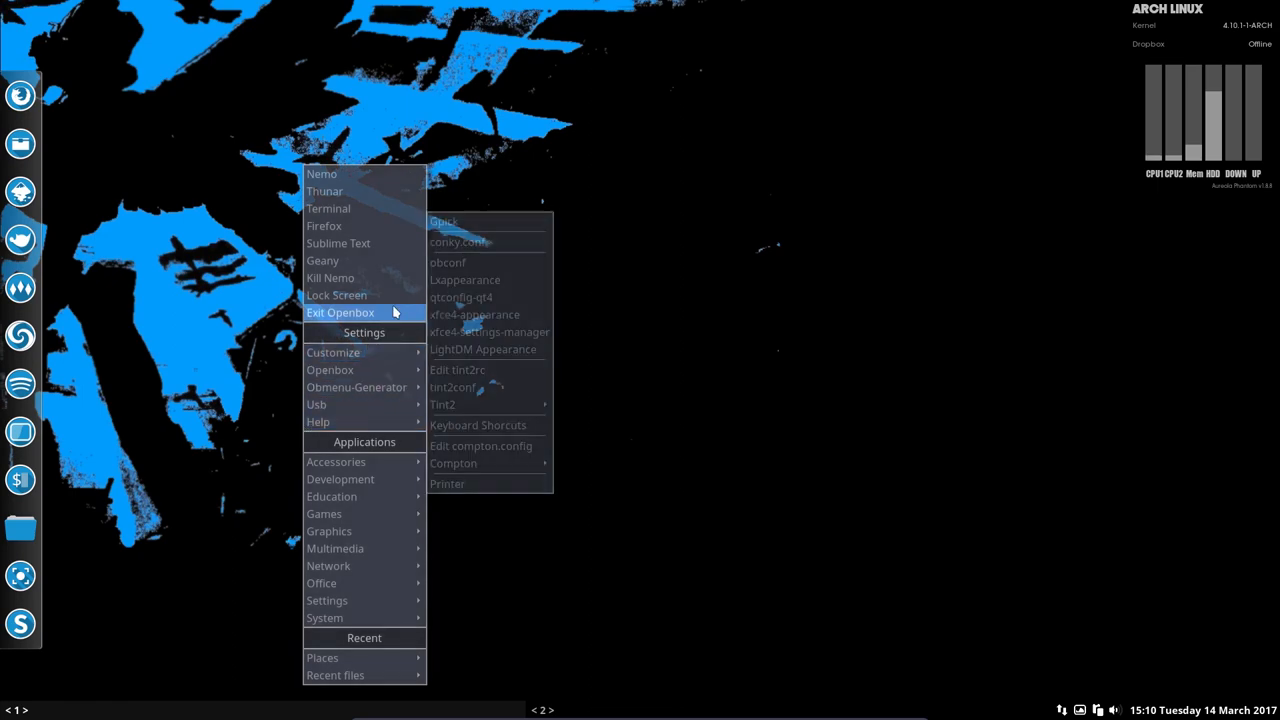
click(340, 312)
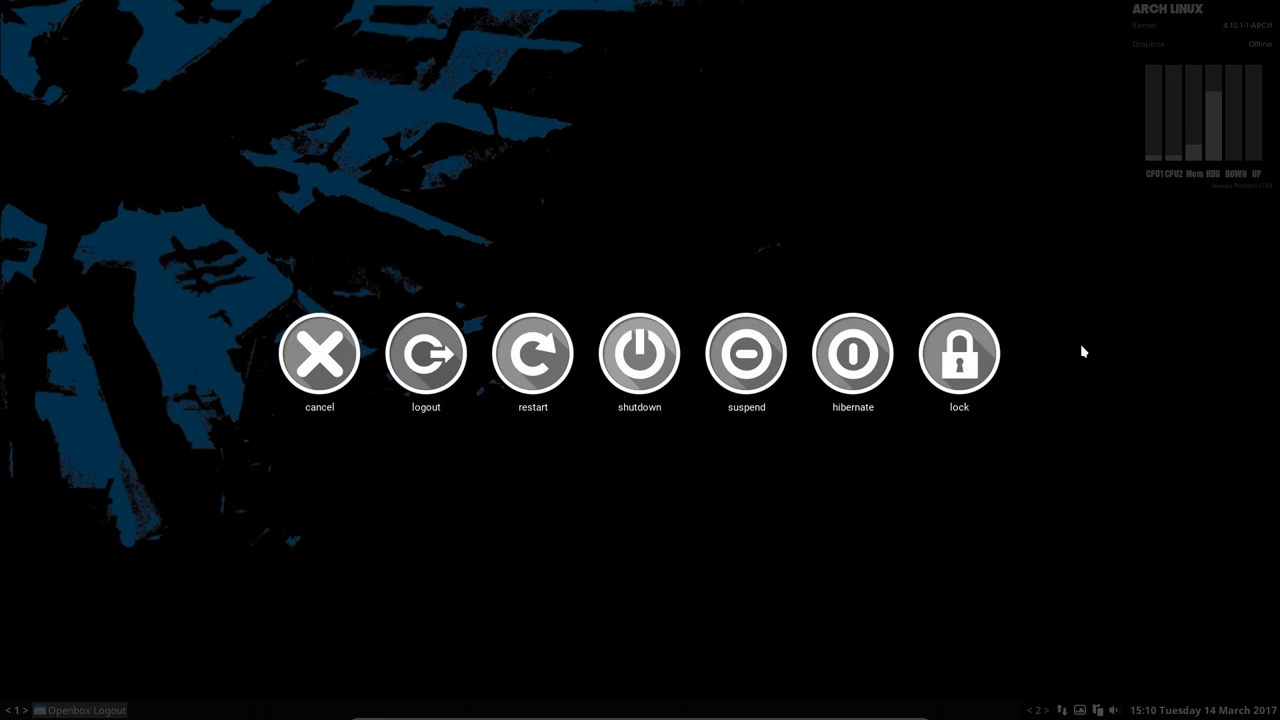
mouse_move(532, 352)
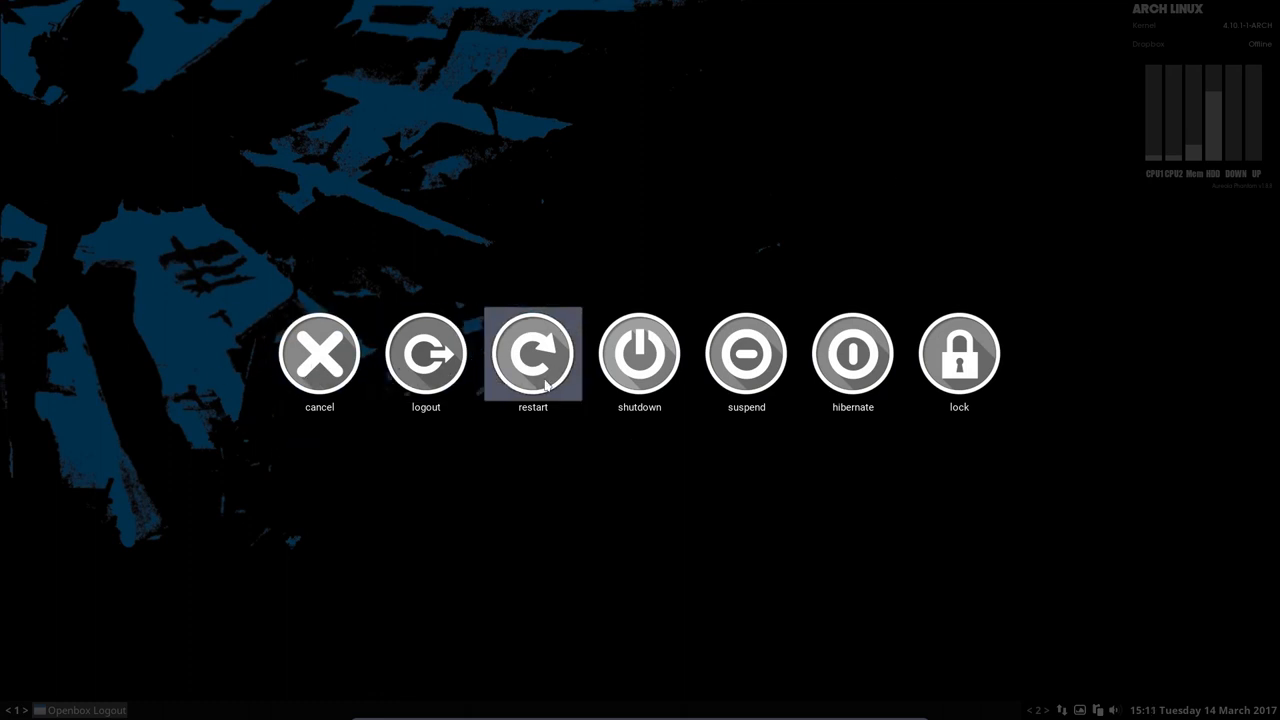
click(532, 354)
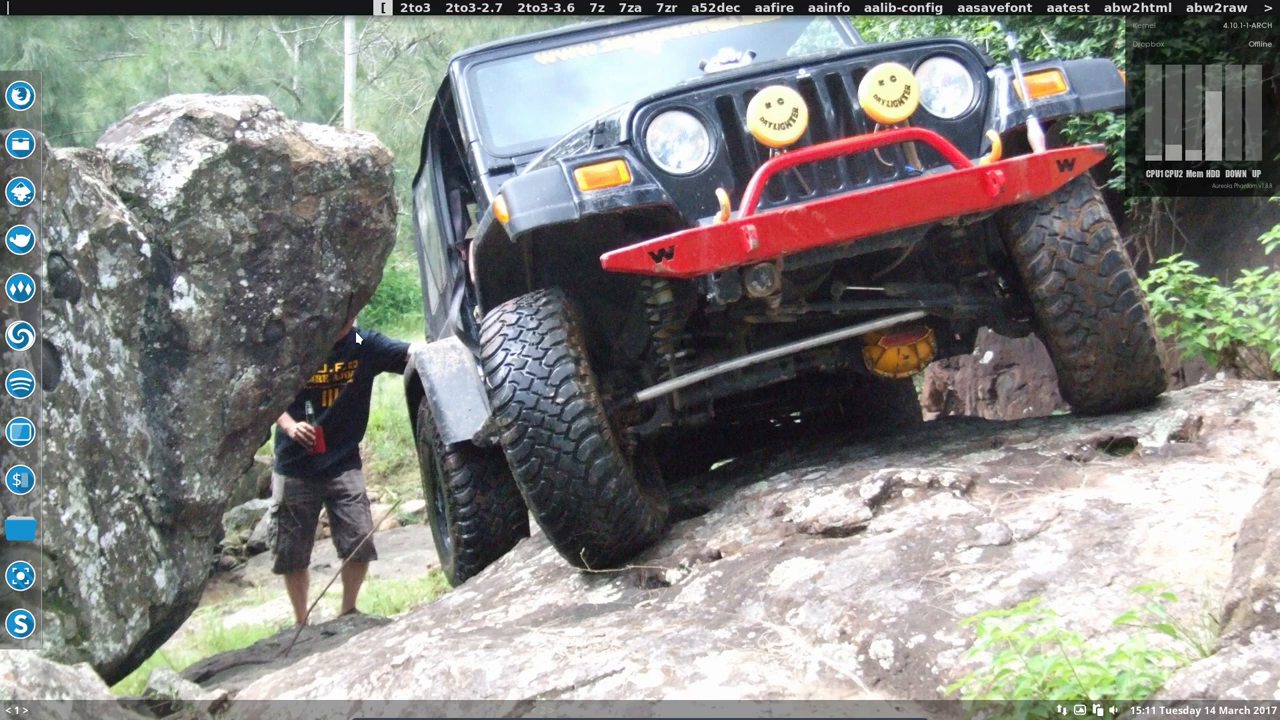
mouse_move(968, 552)
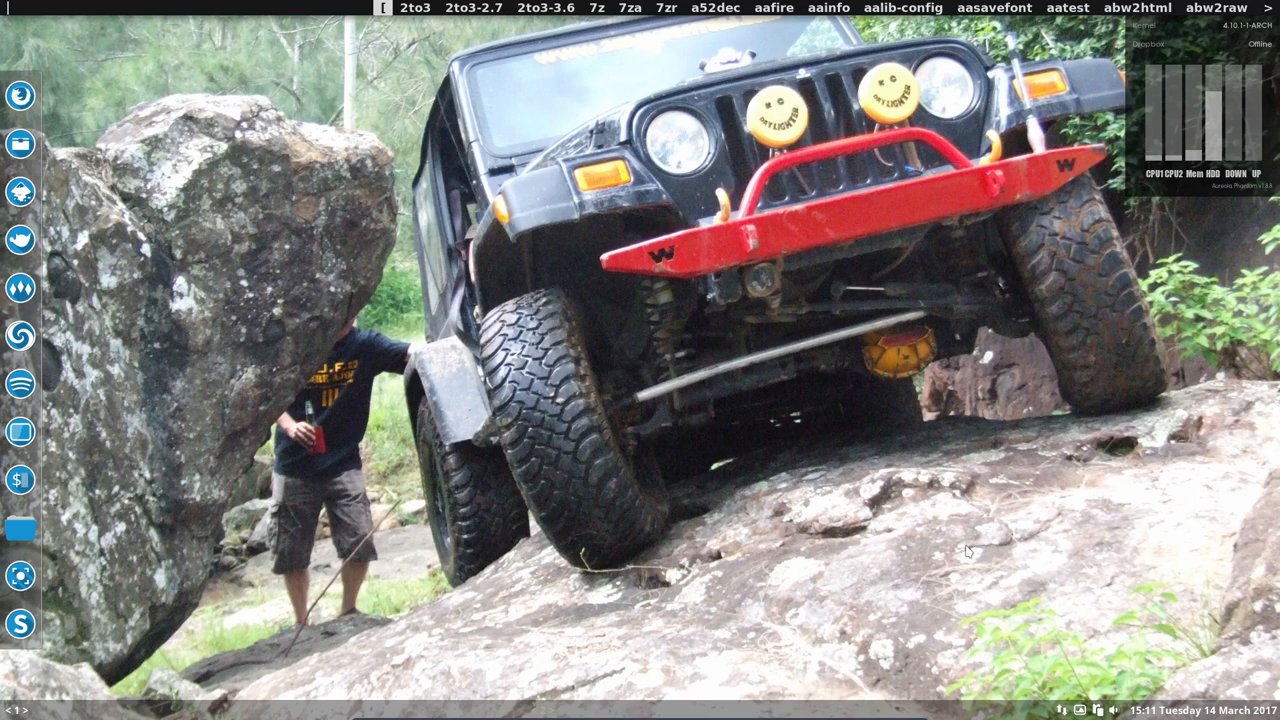
mouse_move(1058, 532)
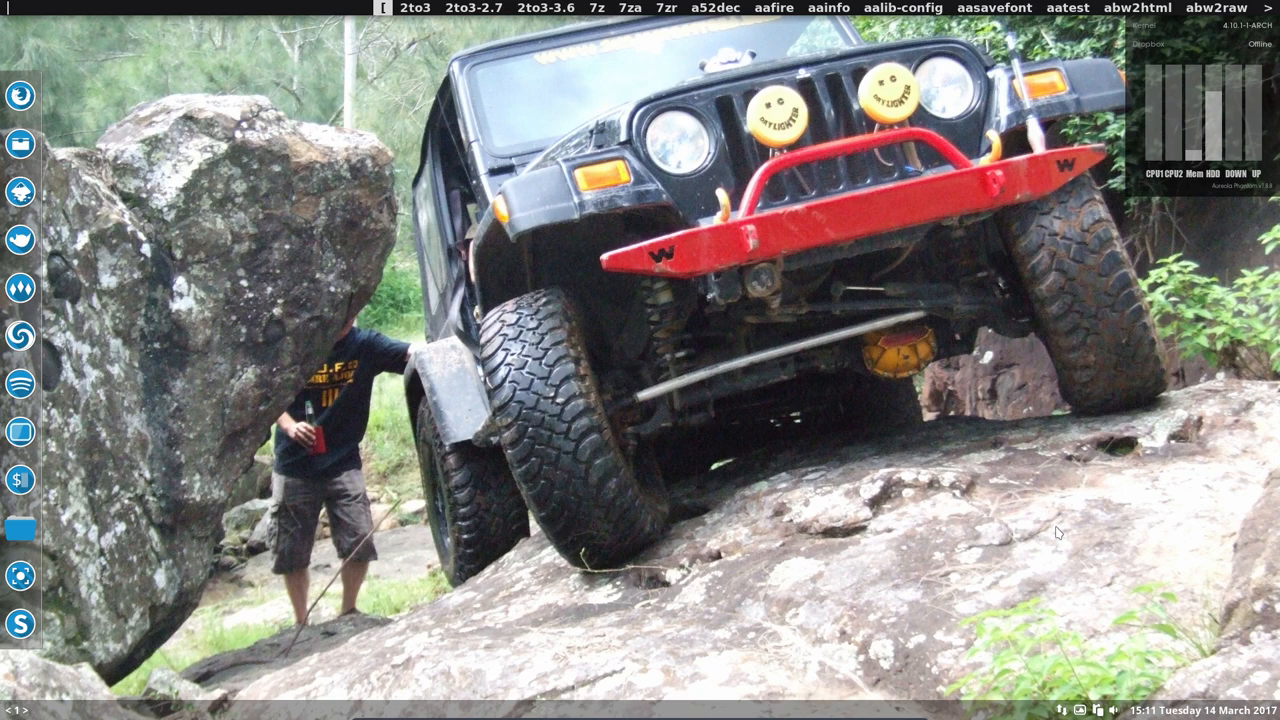
mouse_move(644, 524)
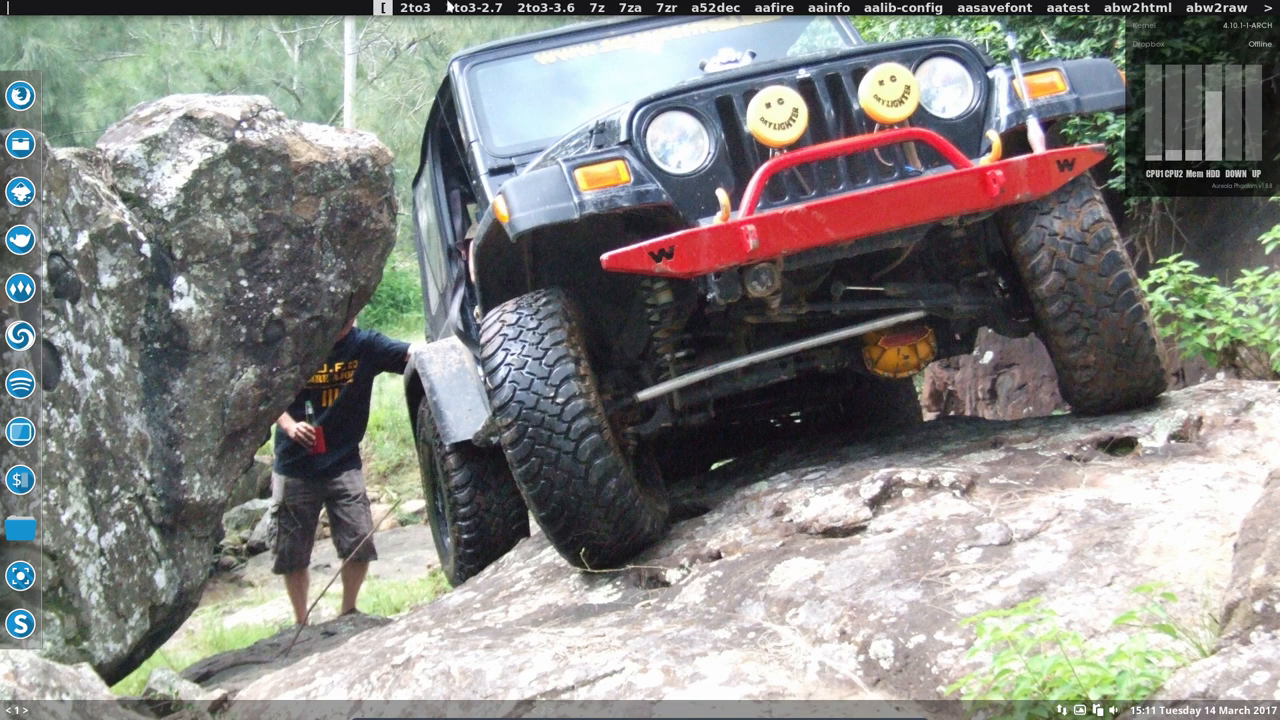
mouse_move(632, 328)
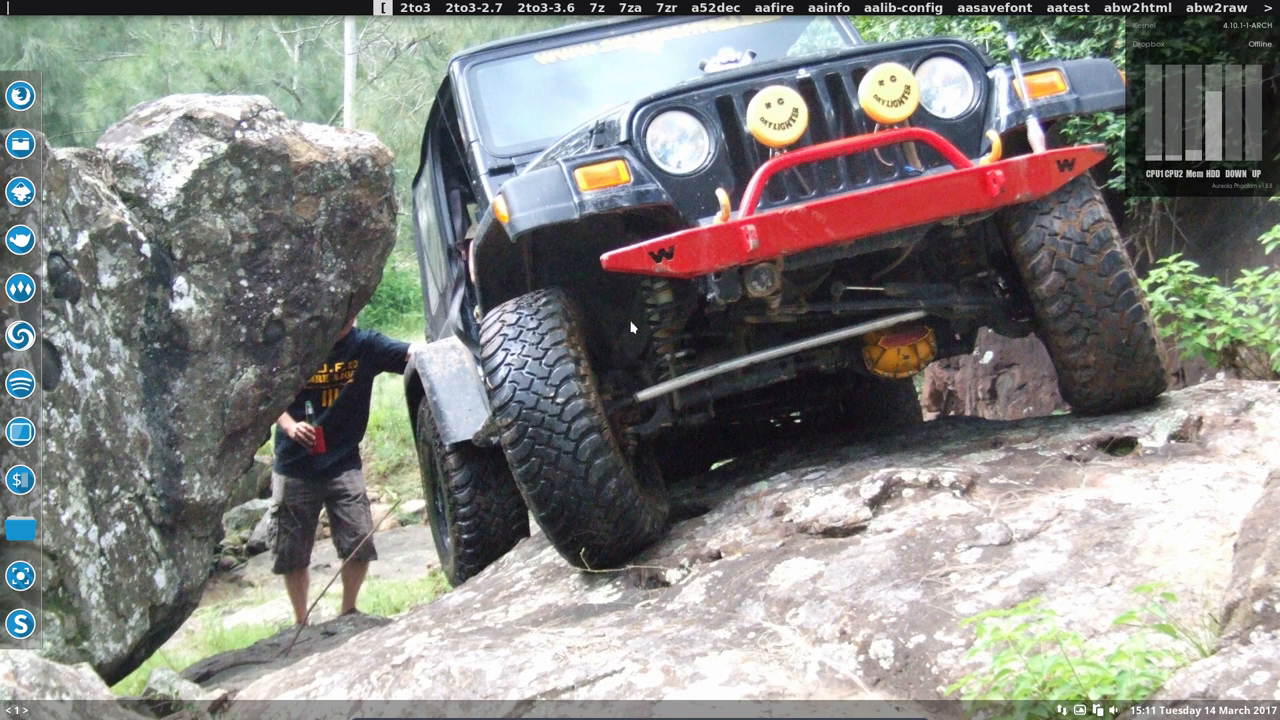
- Enter the login password and close the Display settings window
text(dfùpmmk)
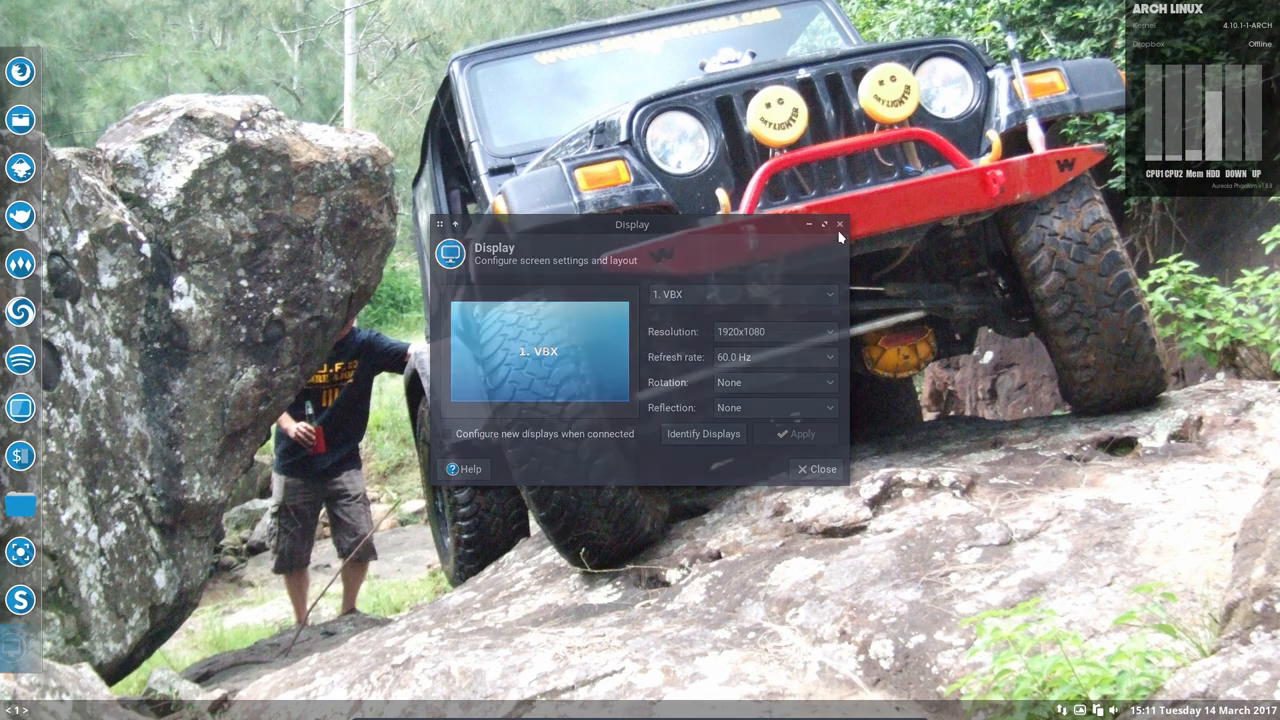
click(822, 468)
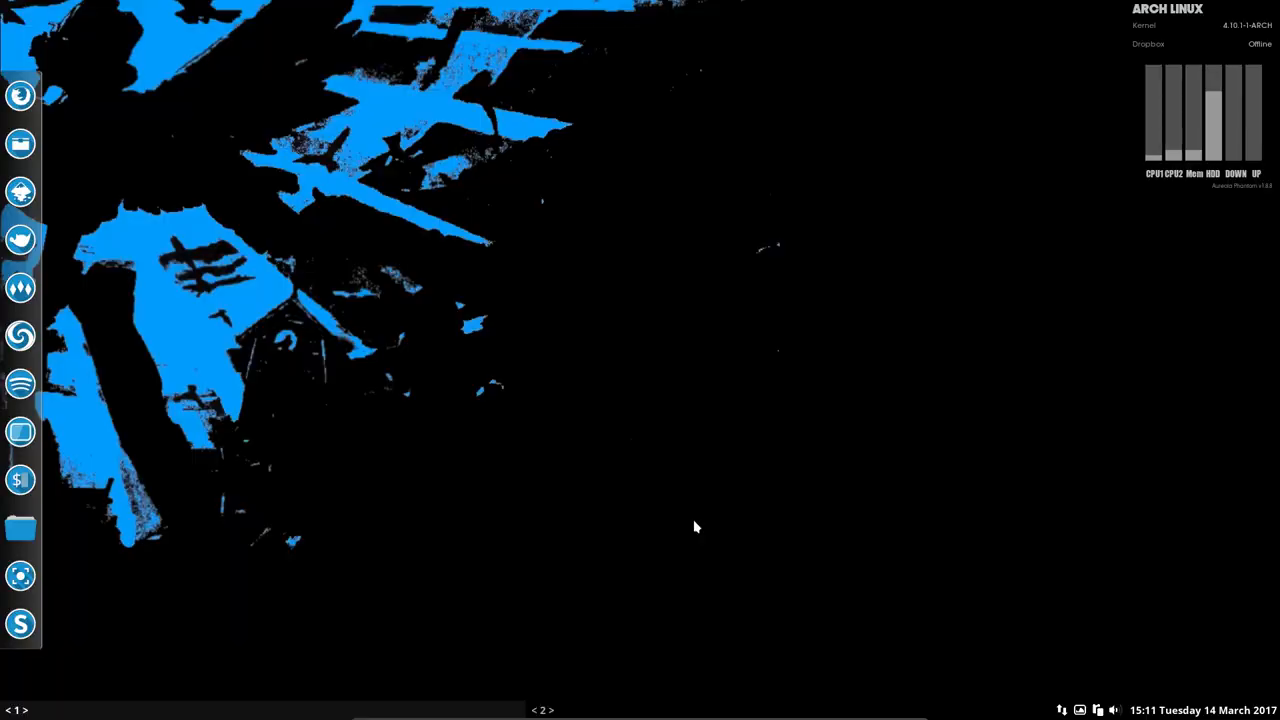
click(20, 648)
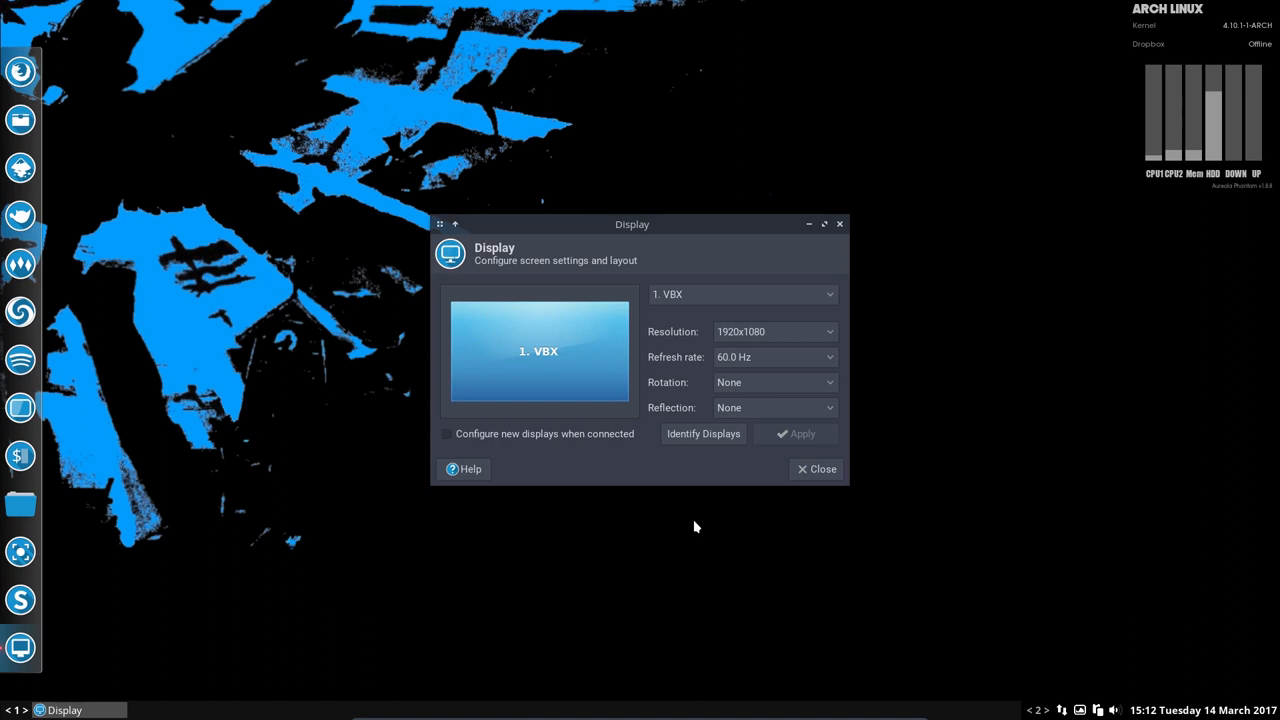
click(816, 468)
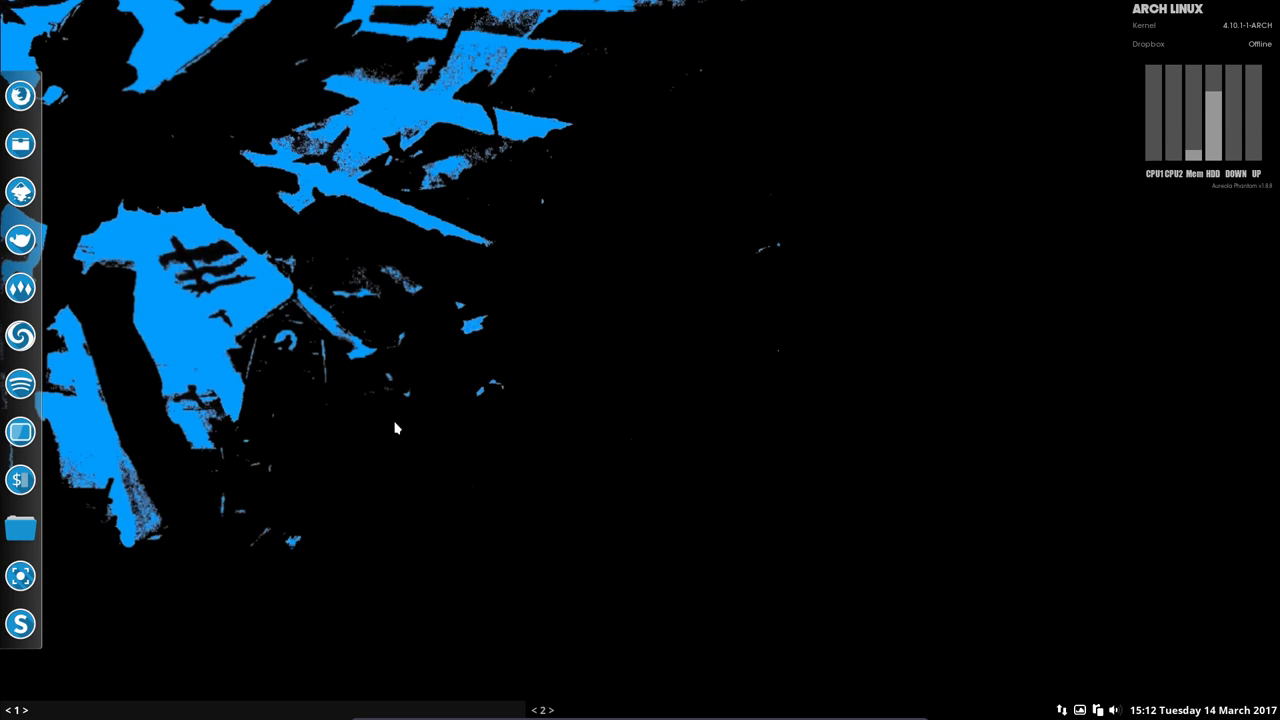
mouse_move(218, 298)
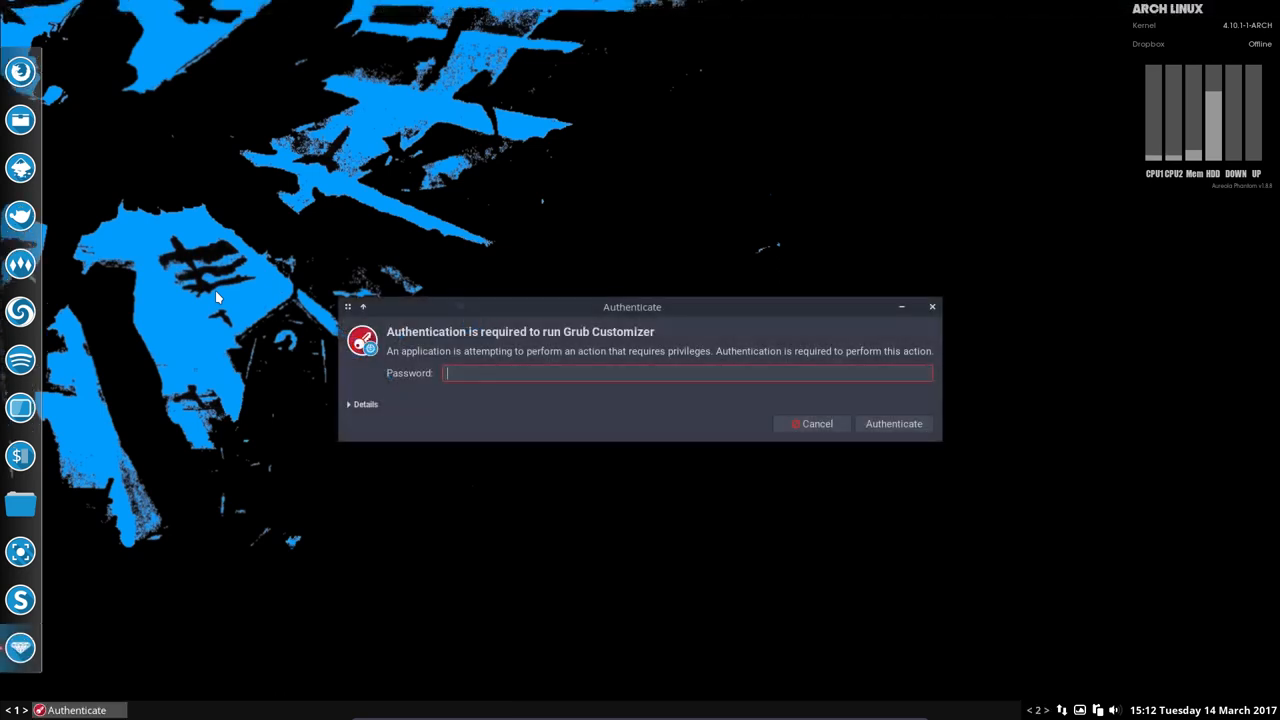
- After authenticating, set the Normal Font colour to light-cyan in Appearance settings, keeping highlight red
click(892, 424)
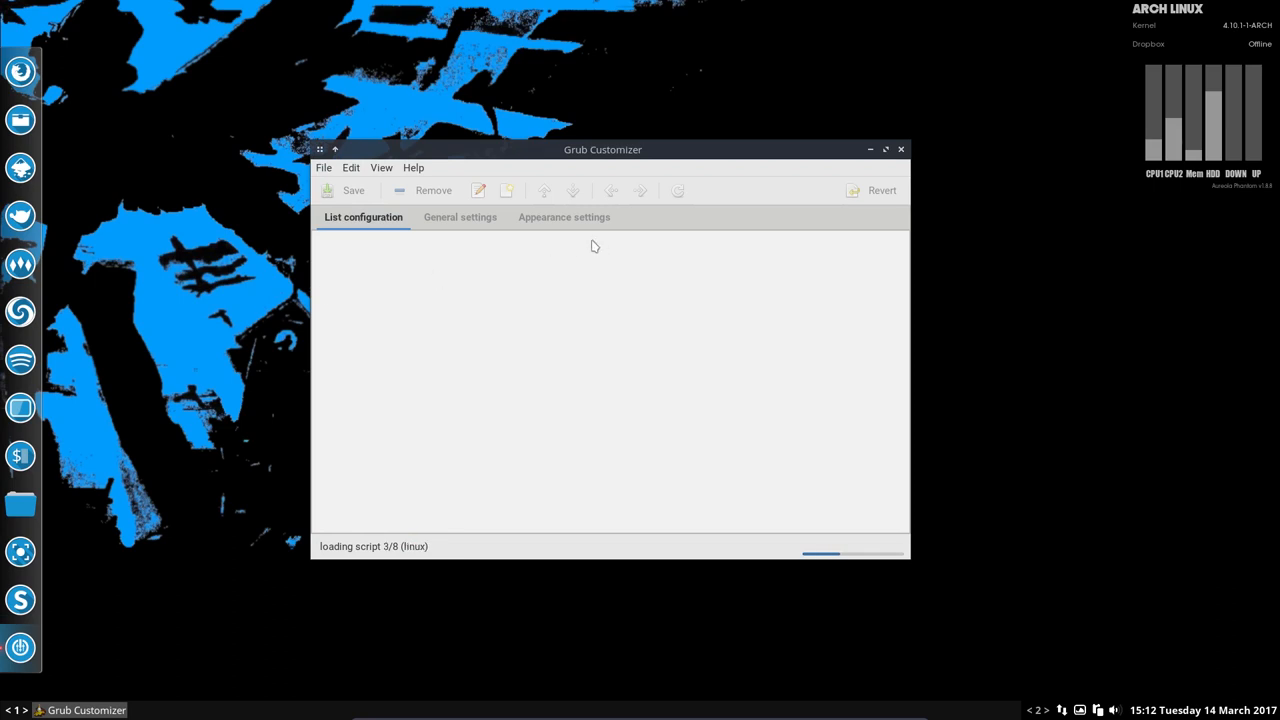
click(564, 216)
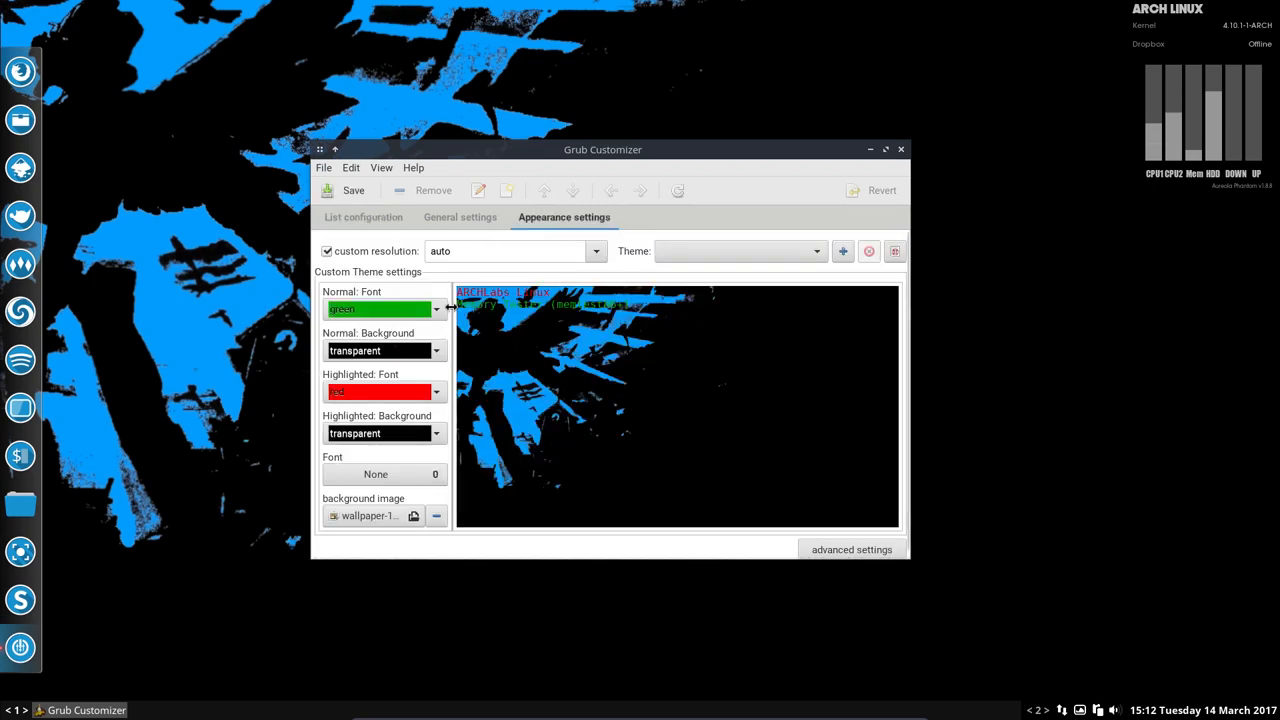
click(436, 308)
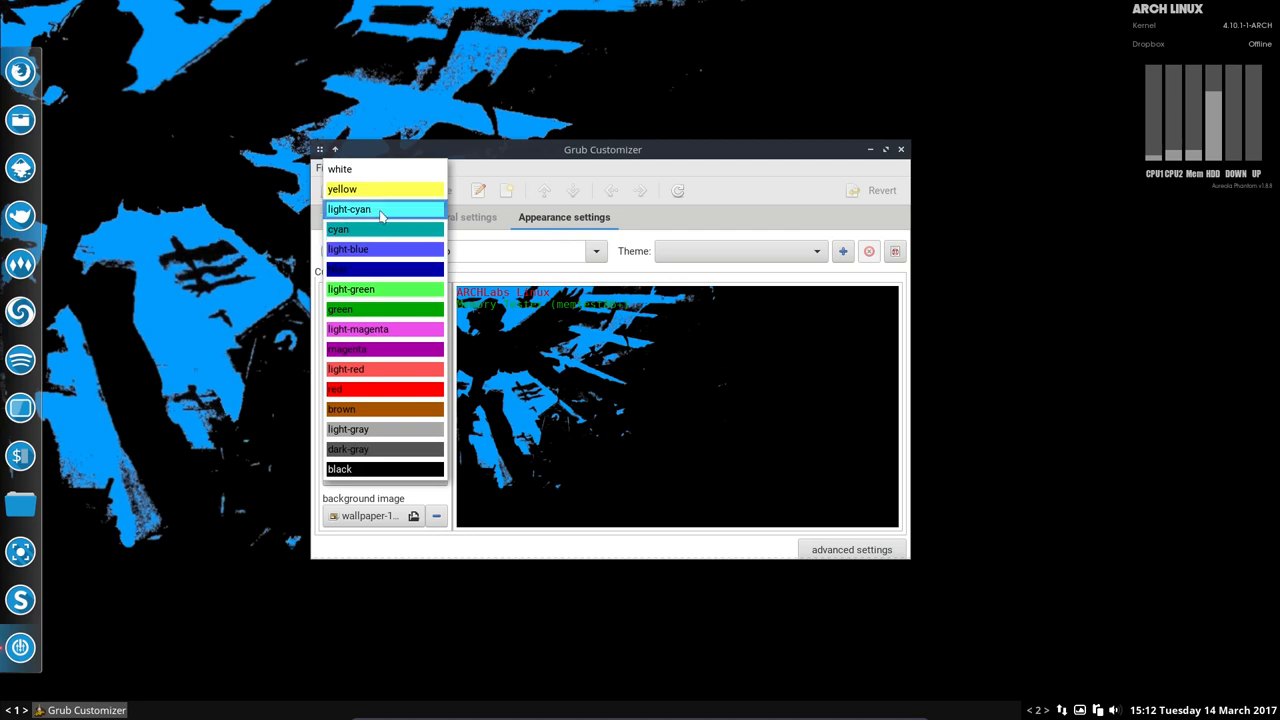
click(348, 210)
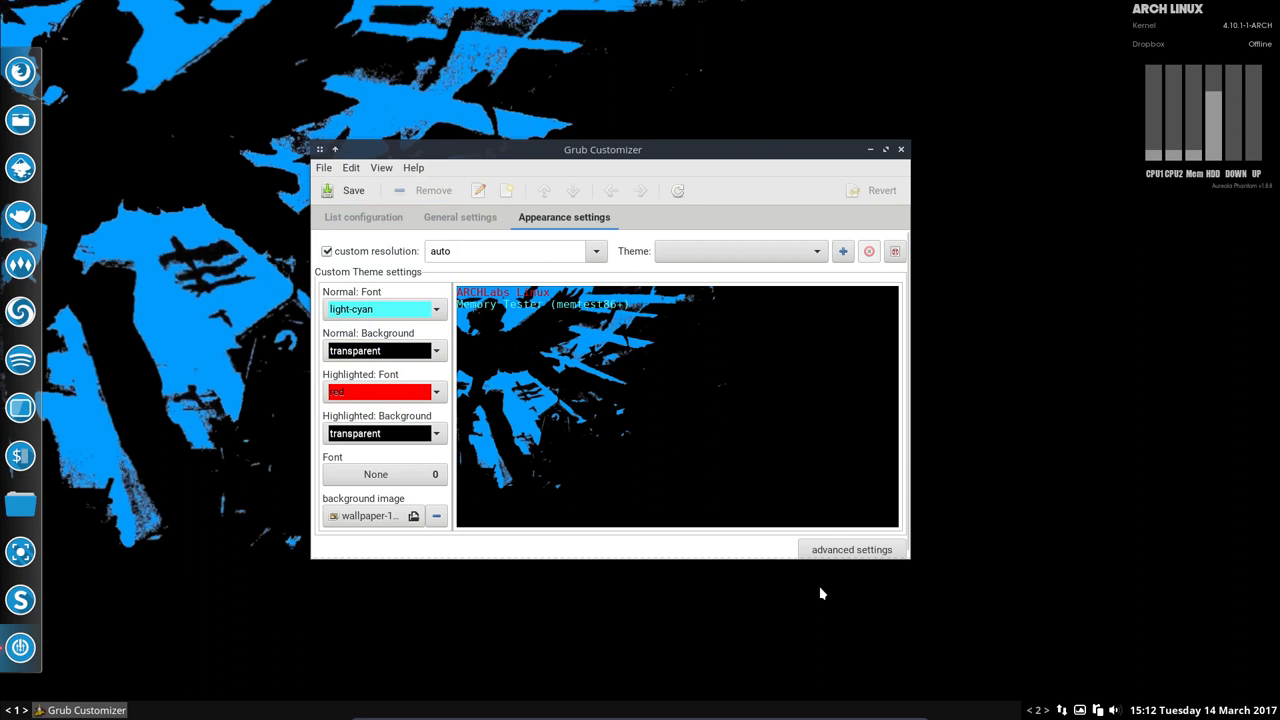
click(348, 190)
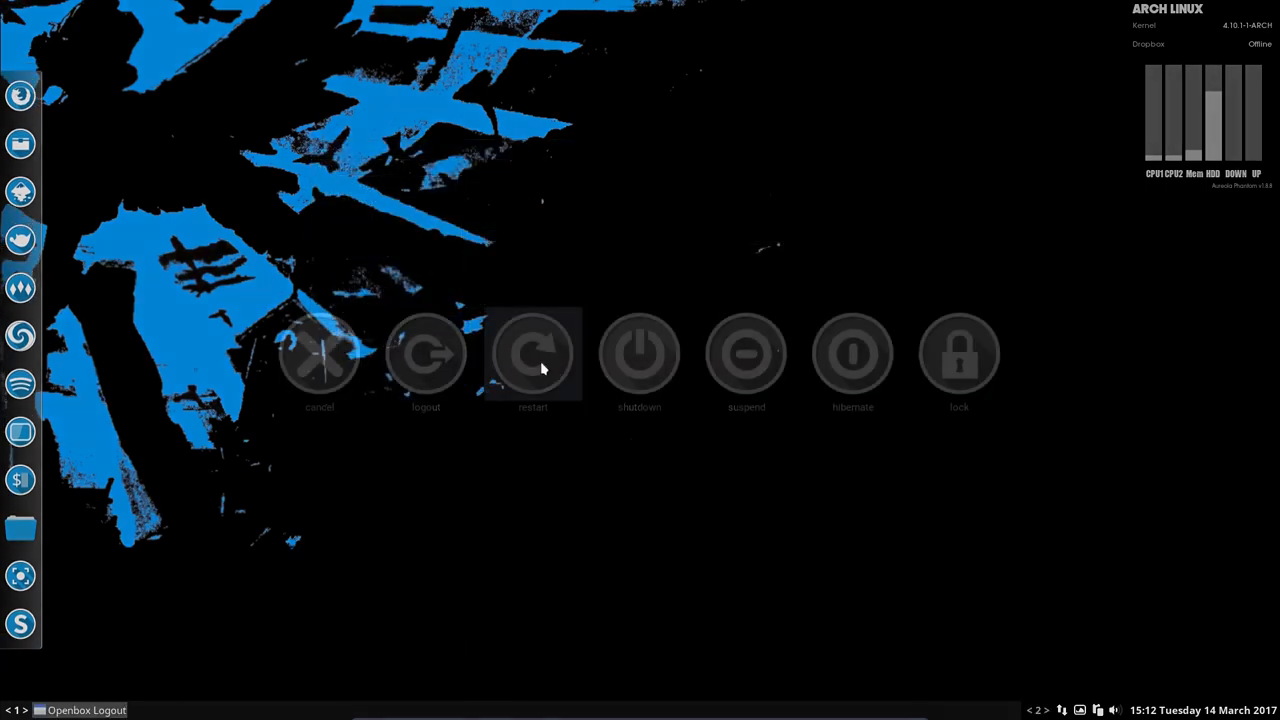
- Restart the computer from the logout screen to reach the restyled GRUB menu
click(532, 352)
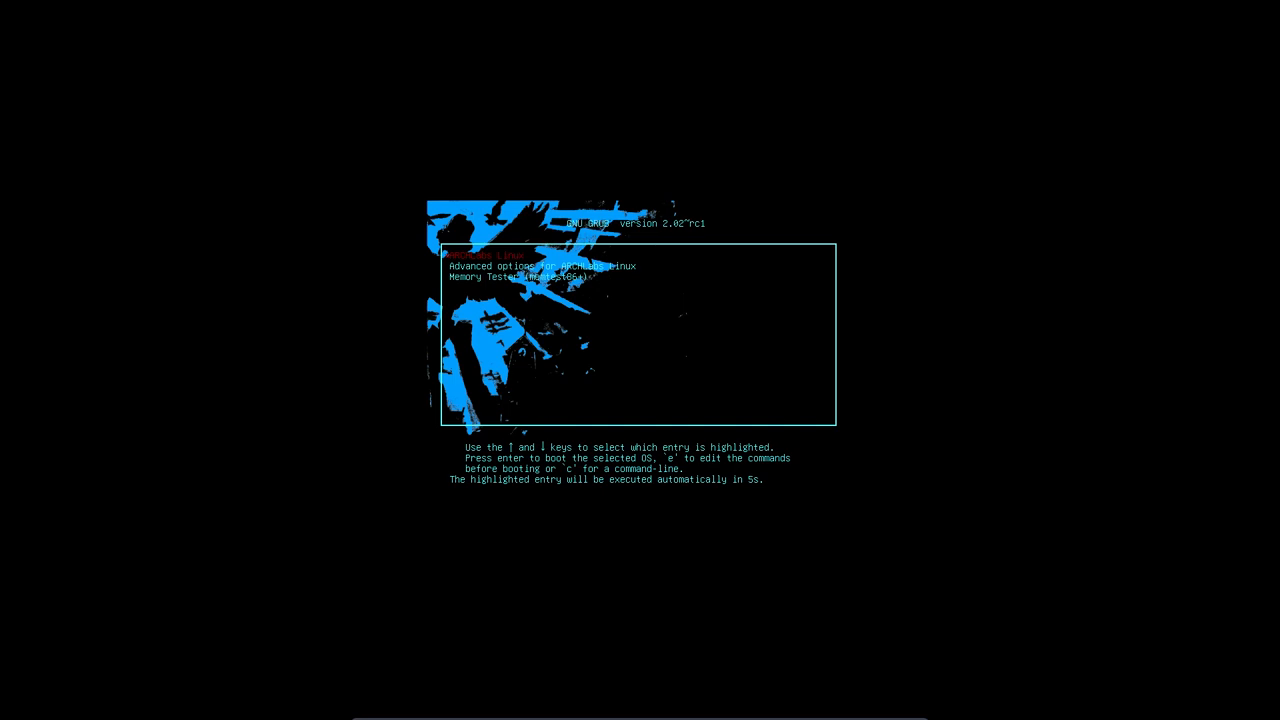